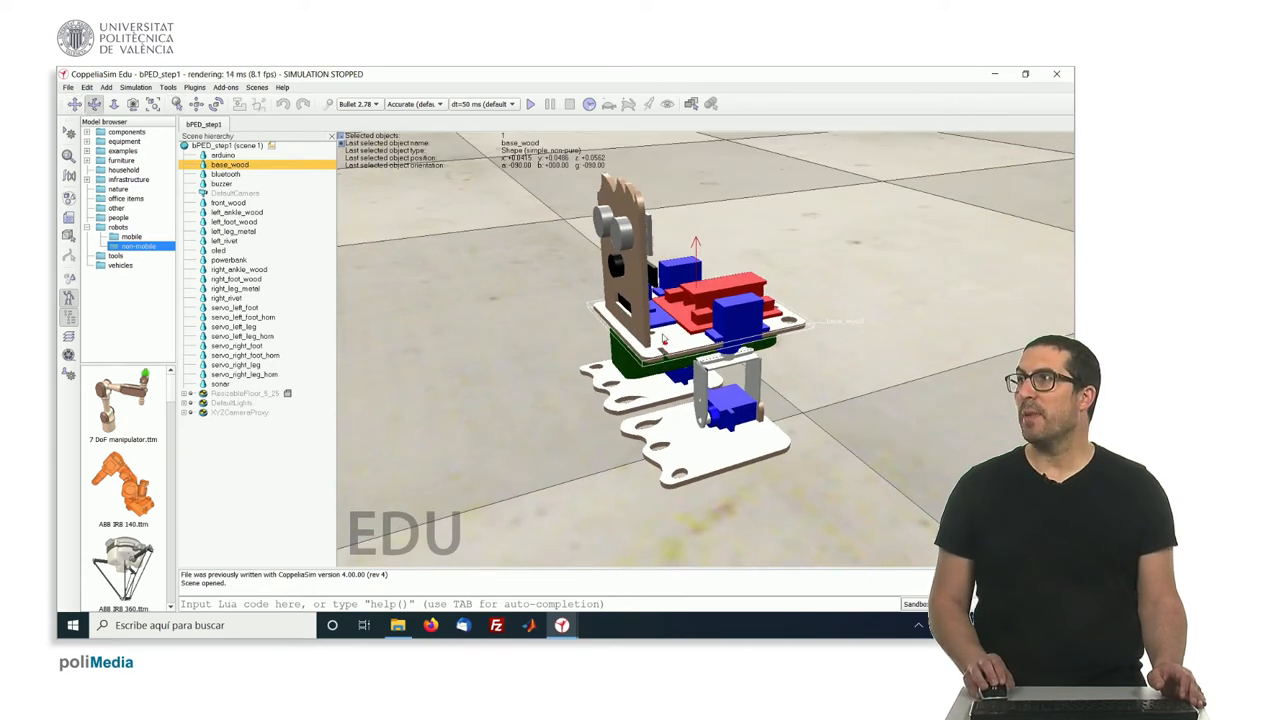
# Select base_wood, left_ankle_wood, right_ankle_wood, left_rivet and left_leg_metal in turn
pyautogui.click(228, 202)
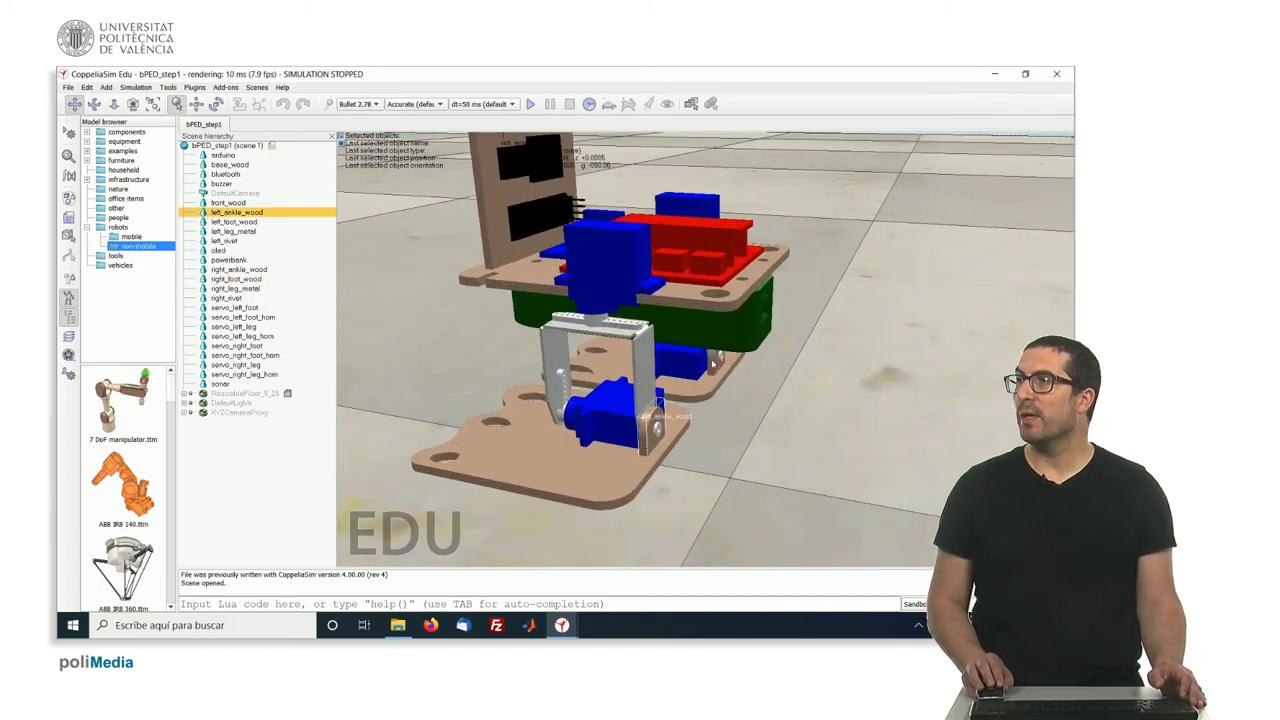
pyautogui.click(238, 269)
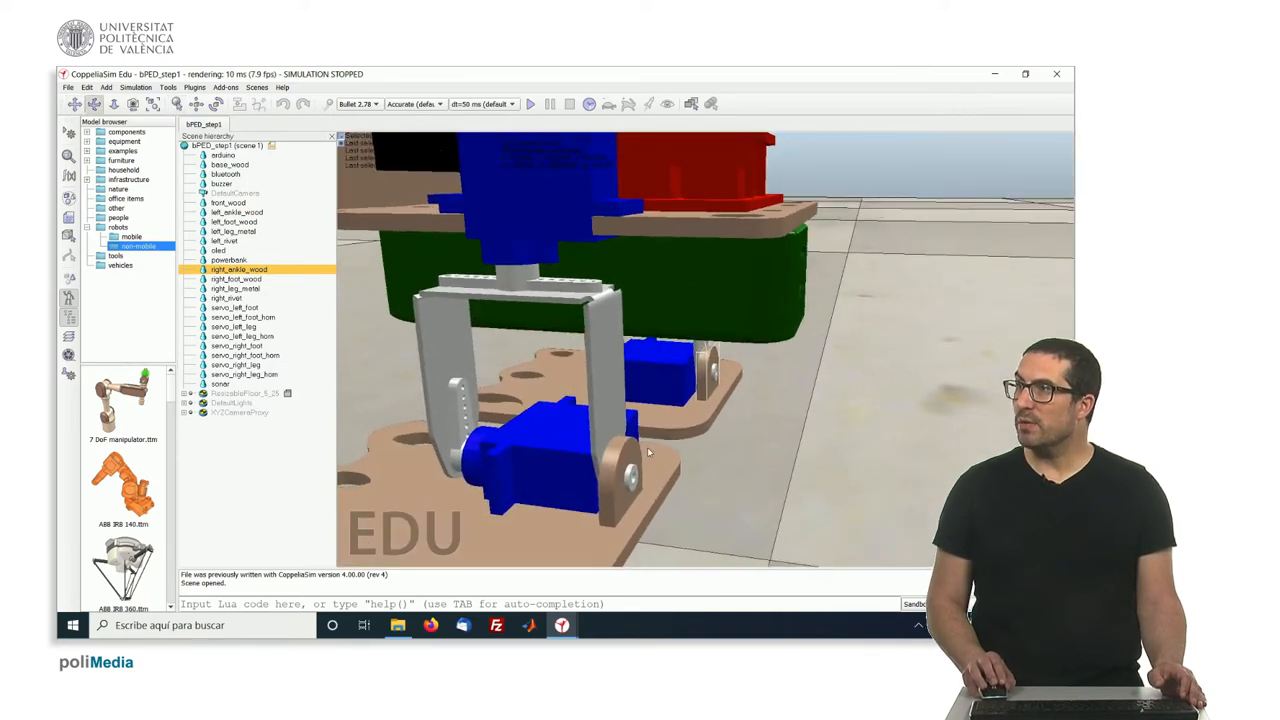
pyautogui.click(224, 240)
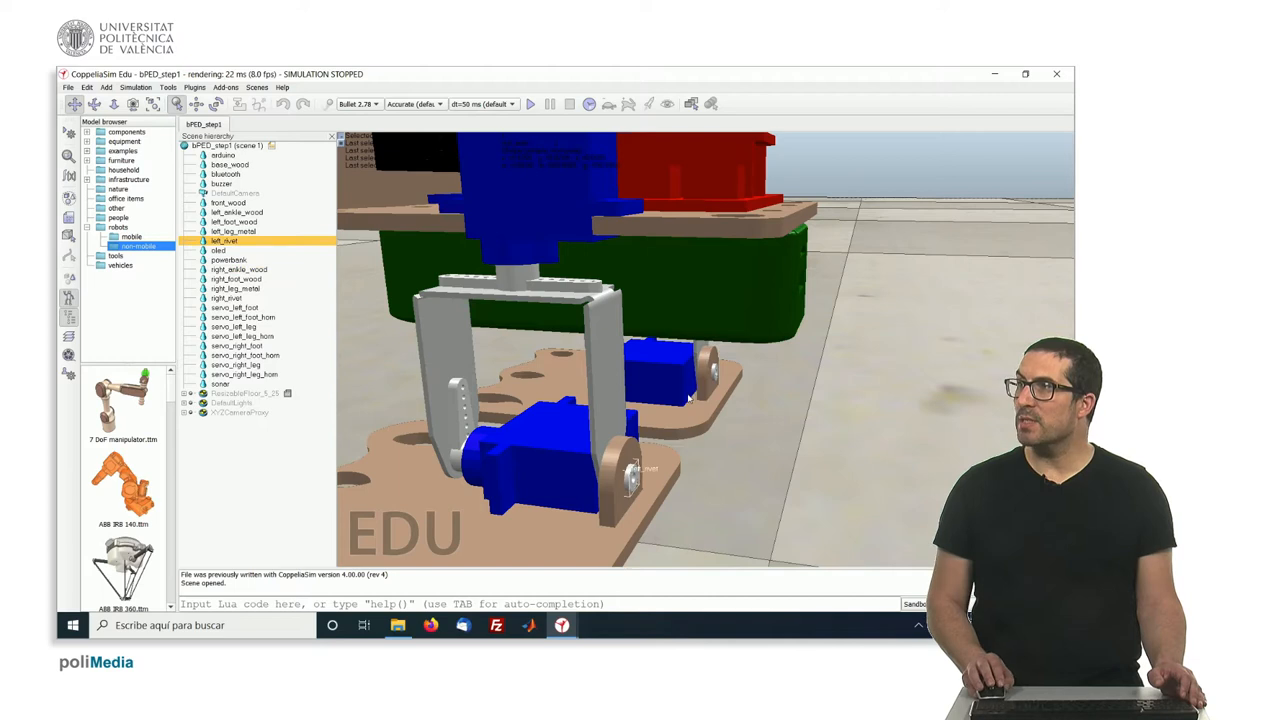
pyautogui.click(233, 231)
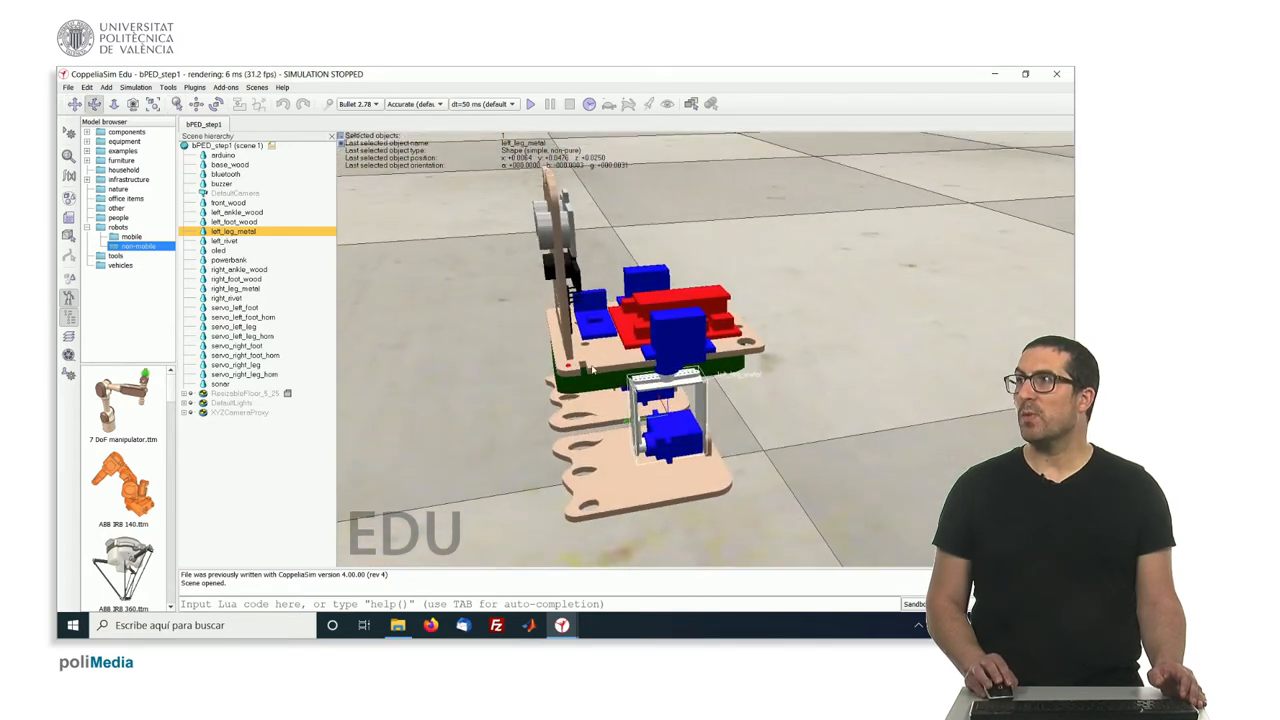
pyautogui.click(229, 164)
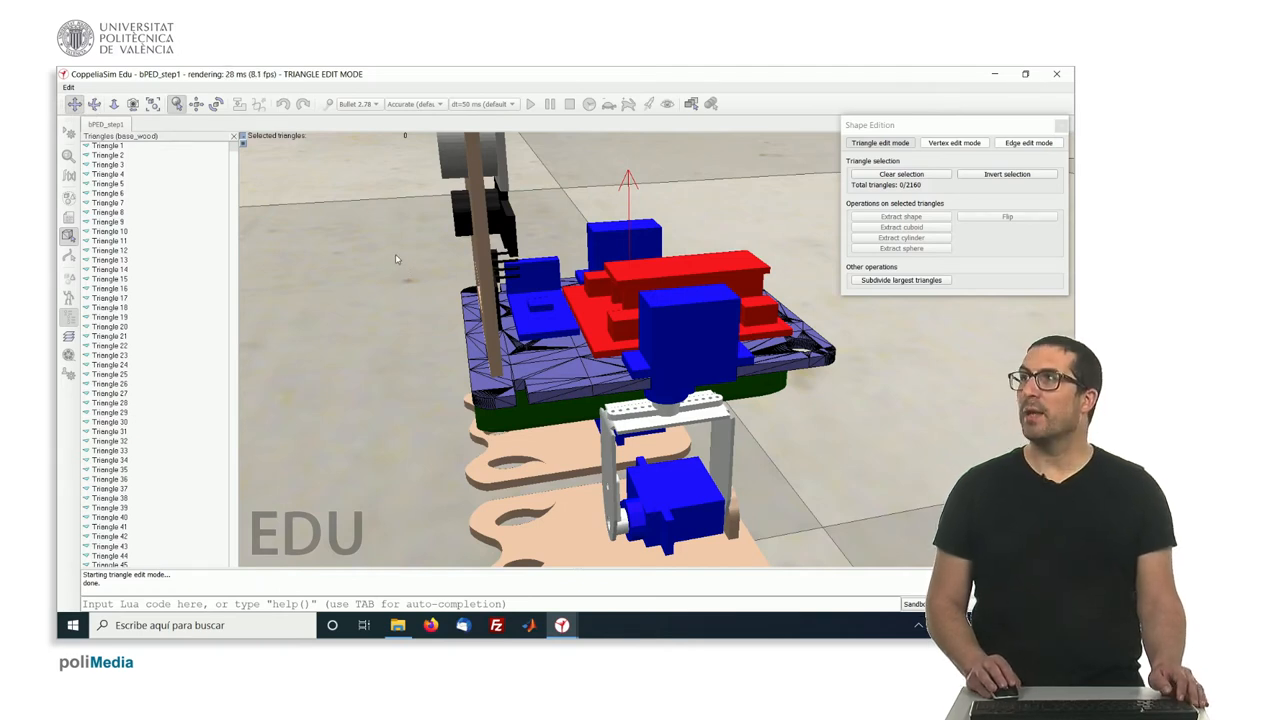
# Extract a pure cuboid from all 2160 base_wood triangles and exit triangle editing
pyautogui.moveTo(396, 248); pyautogui.dragTo(685, 347)
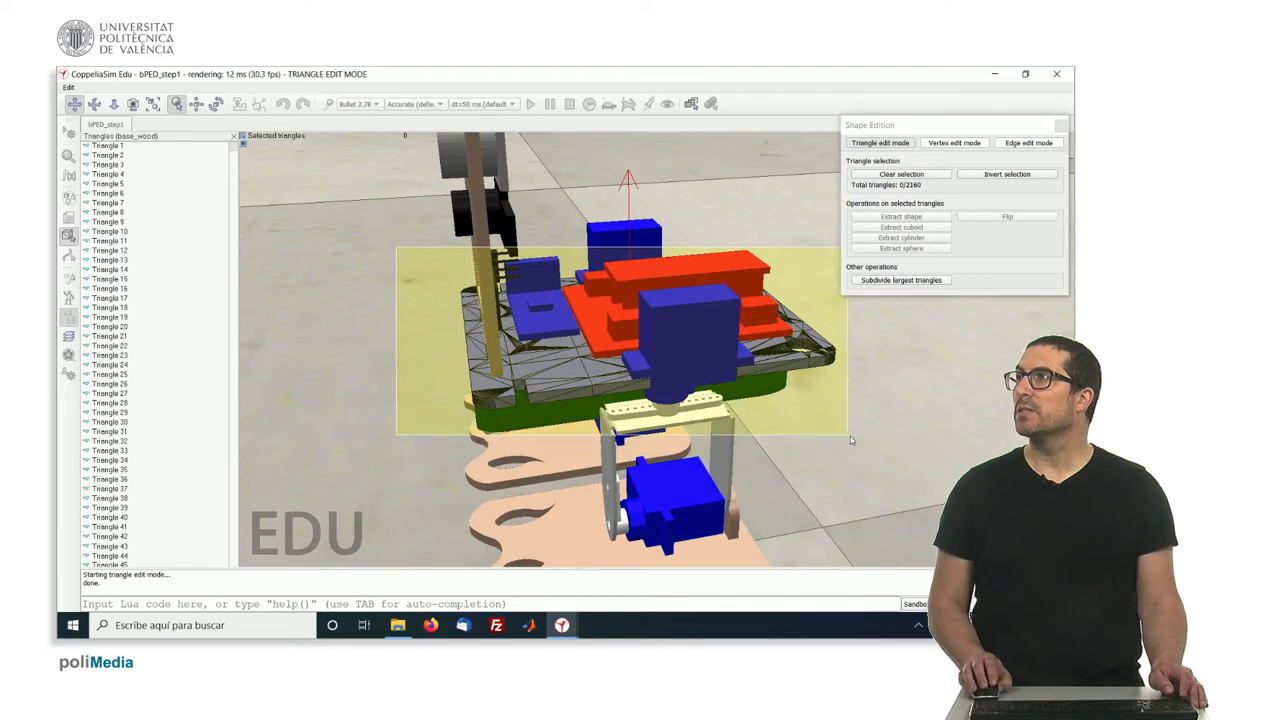
pyautogui.click(1007, 174)
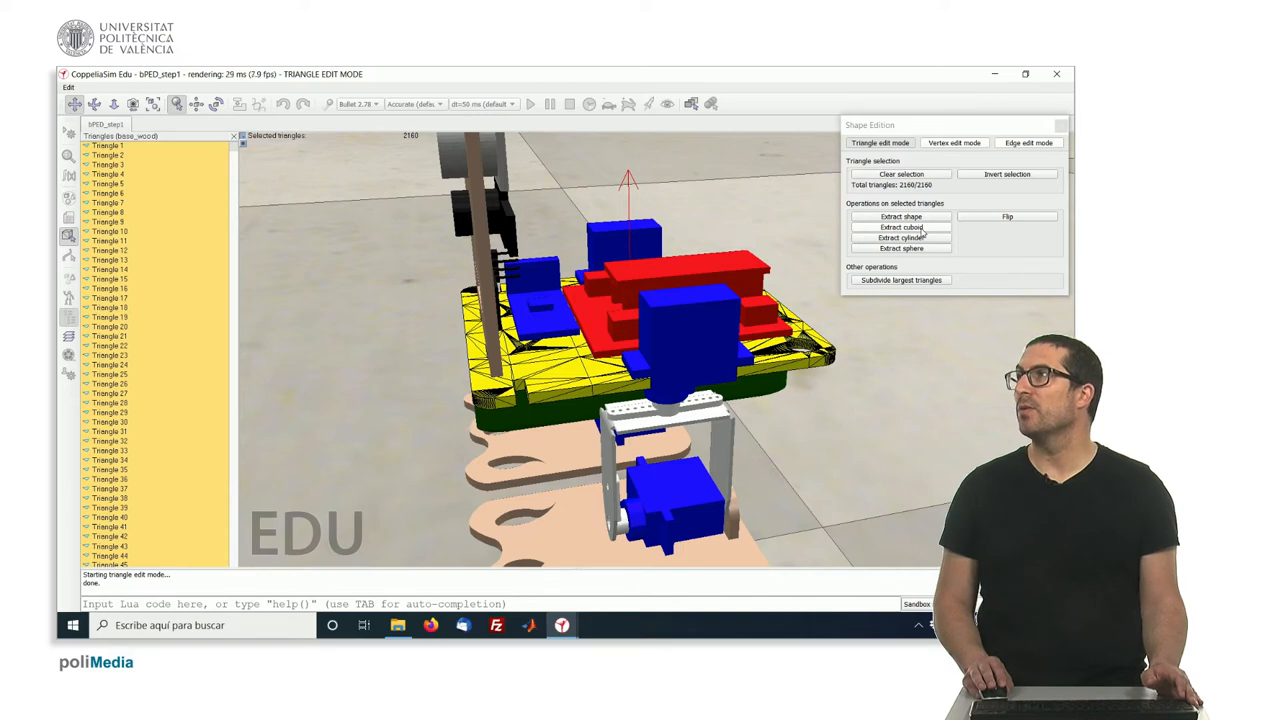
pyautogui.click(901, 227)
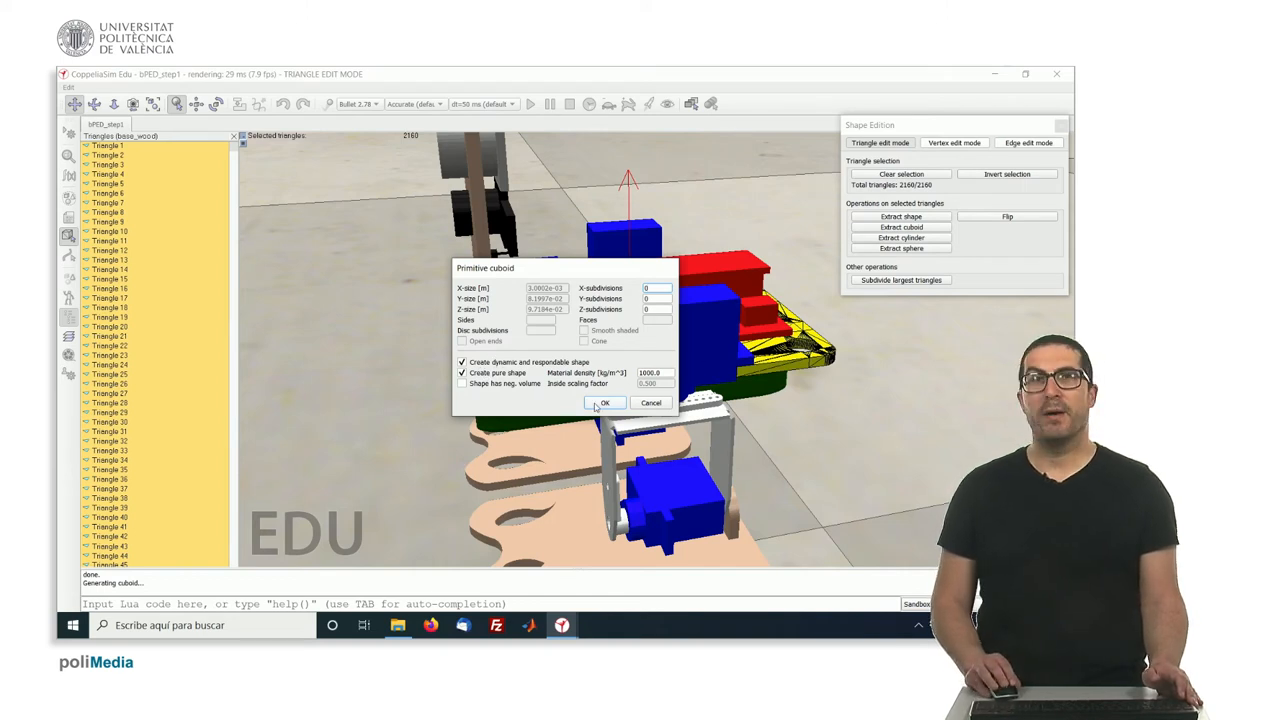
pyautogui.click(604, 402)
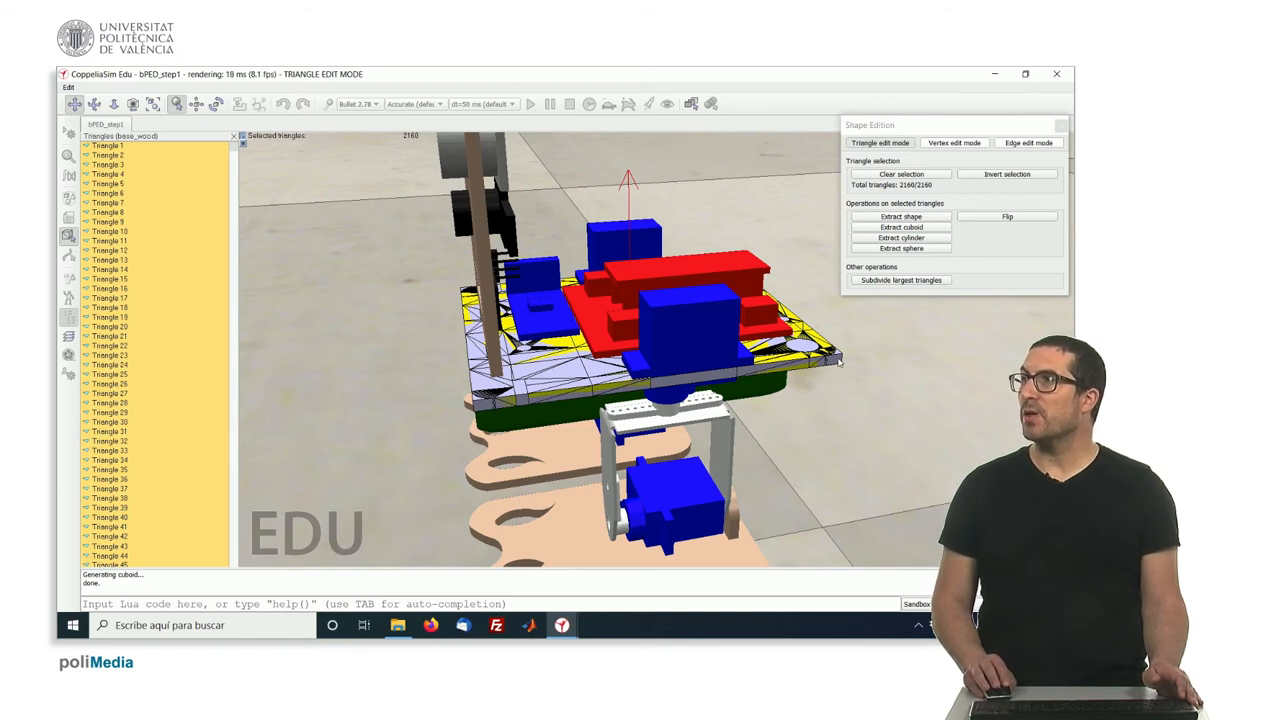
pyautogui.click(901, 173)
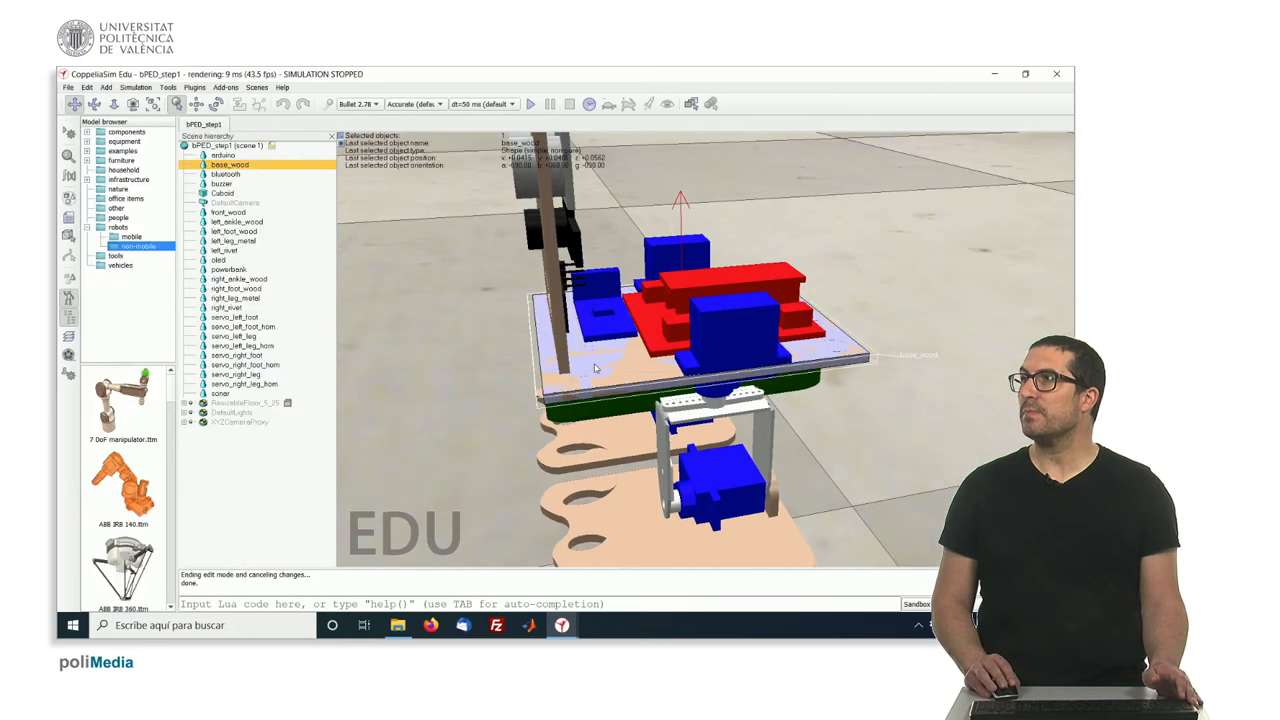
# Rename the extracted Cuboid to robot_base in the scene hierarchy
pyautogui.click(222, 192)
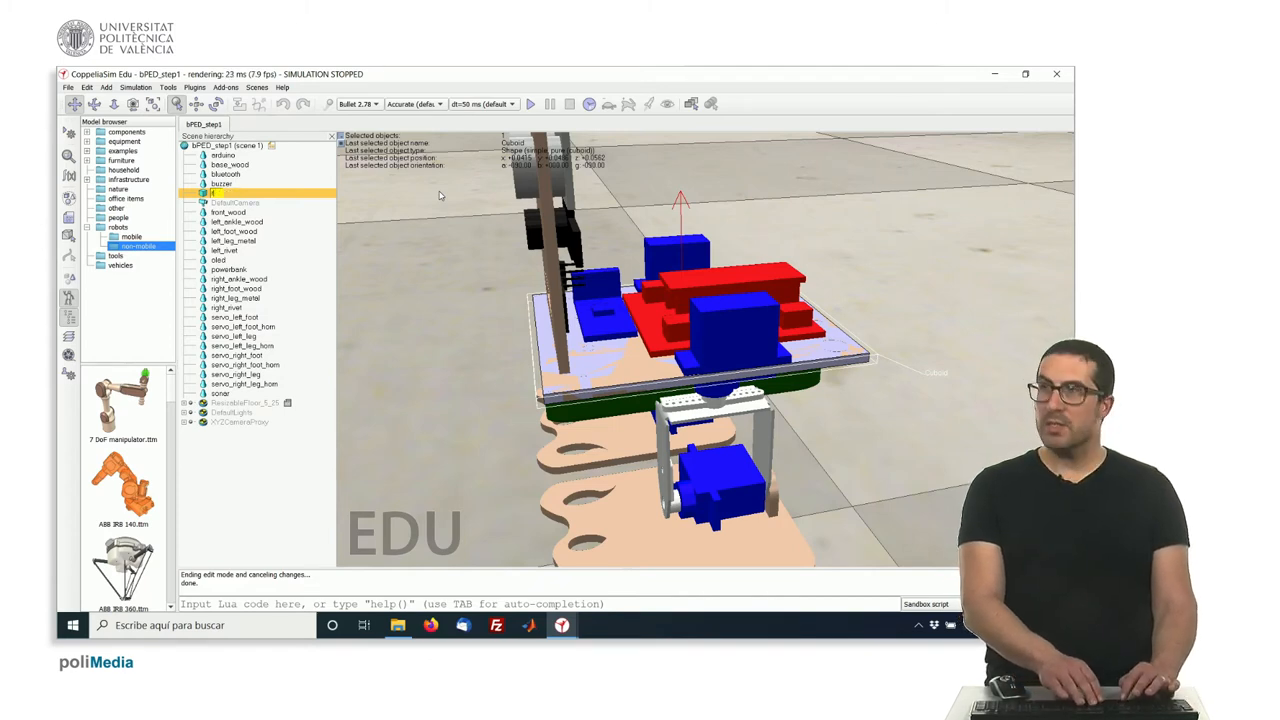
pyautogui.click(231, 192)
pyautogui.write('robot_base')
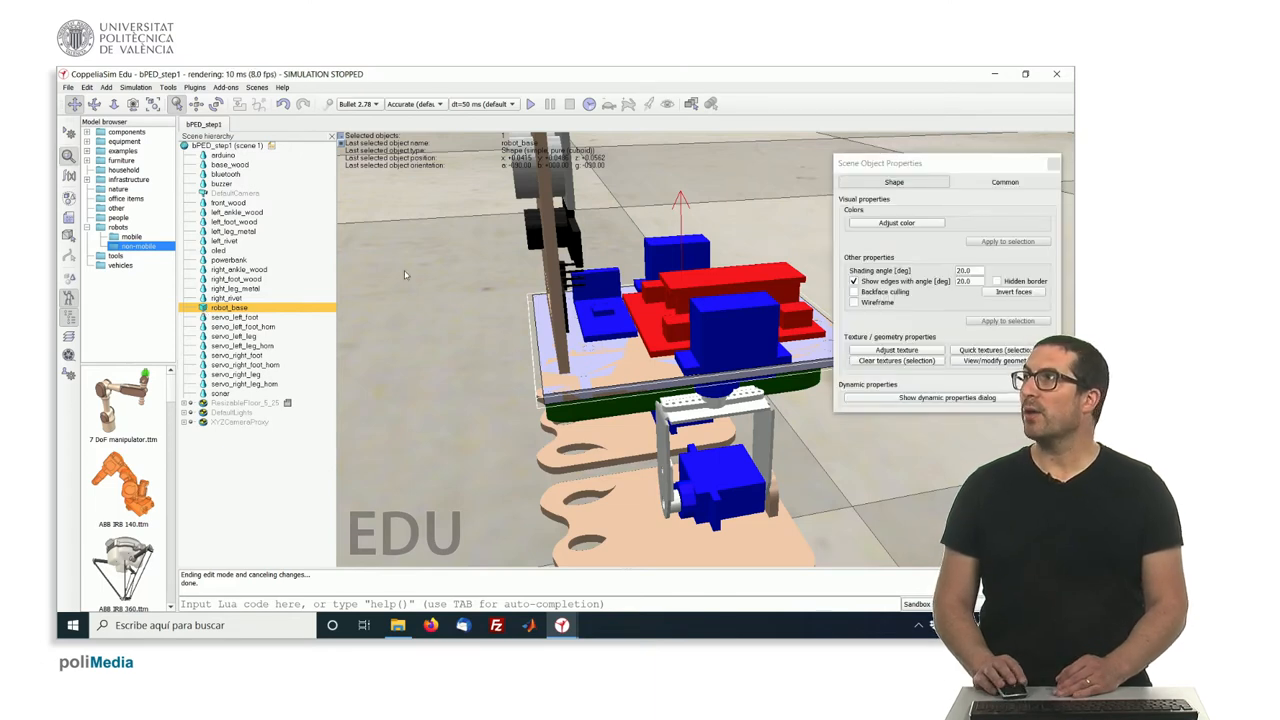
# Put robot_base on a hidden camera visibility layer in its object properties
pyautogui.click(1004, 181)
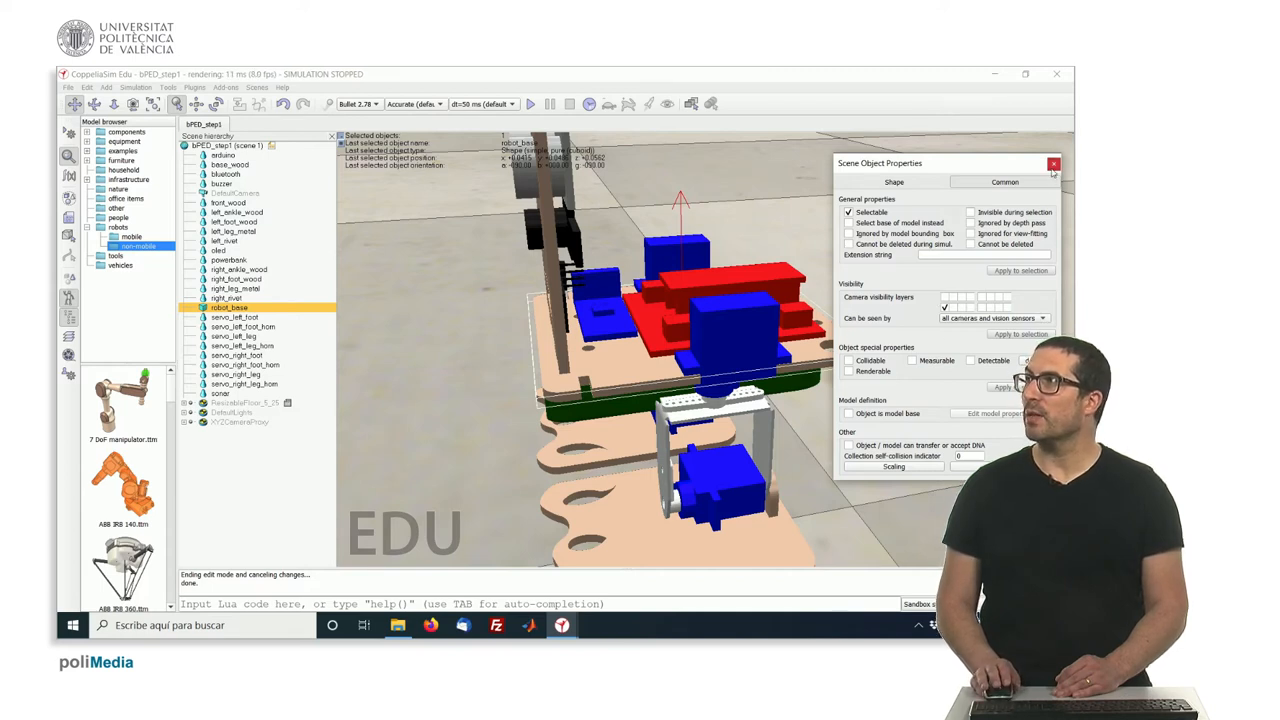
pyautogui.click(1053, 163)
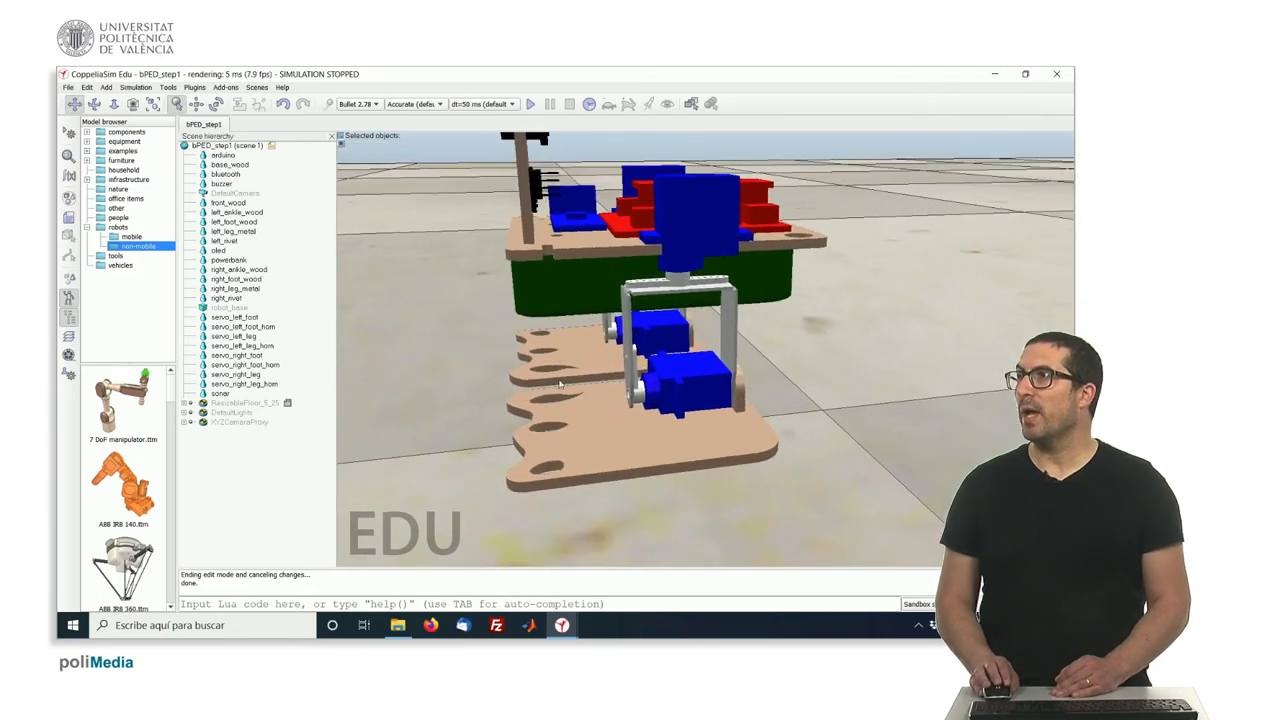
pyautogui.click(233, 221)
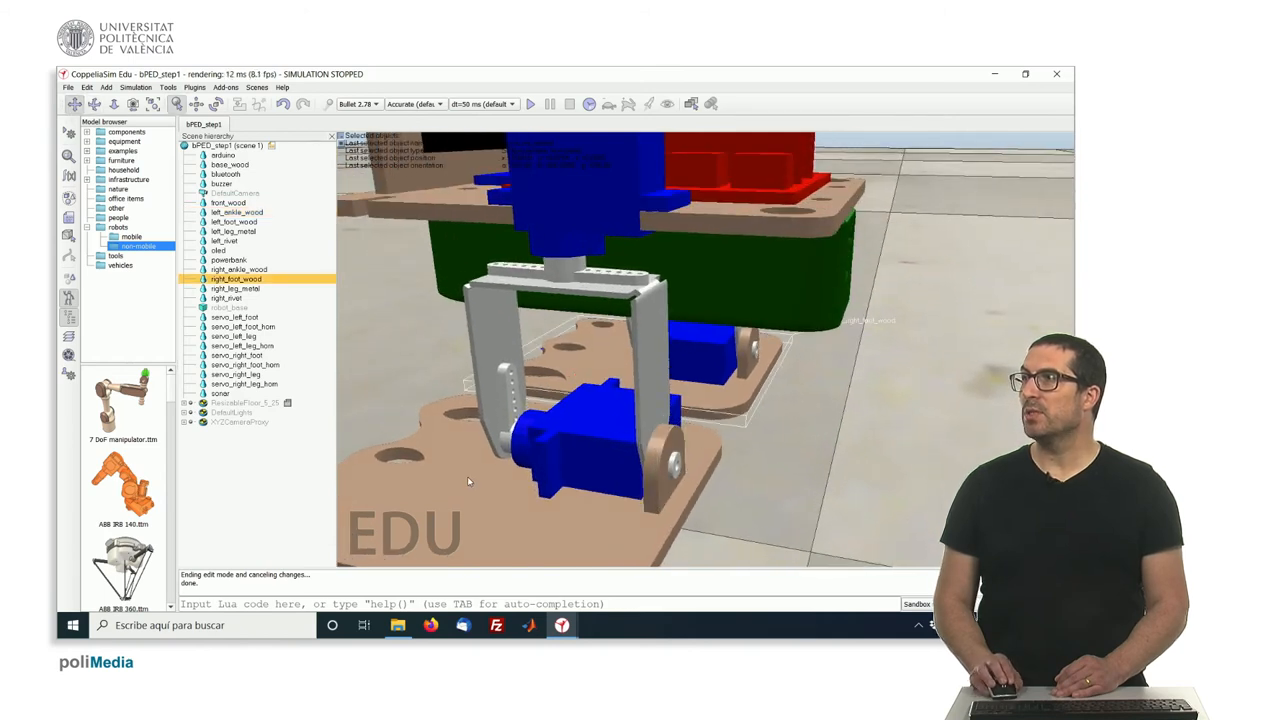
pyautogui.moveTo(675, 473)
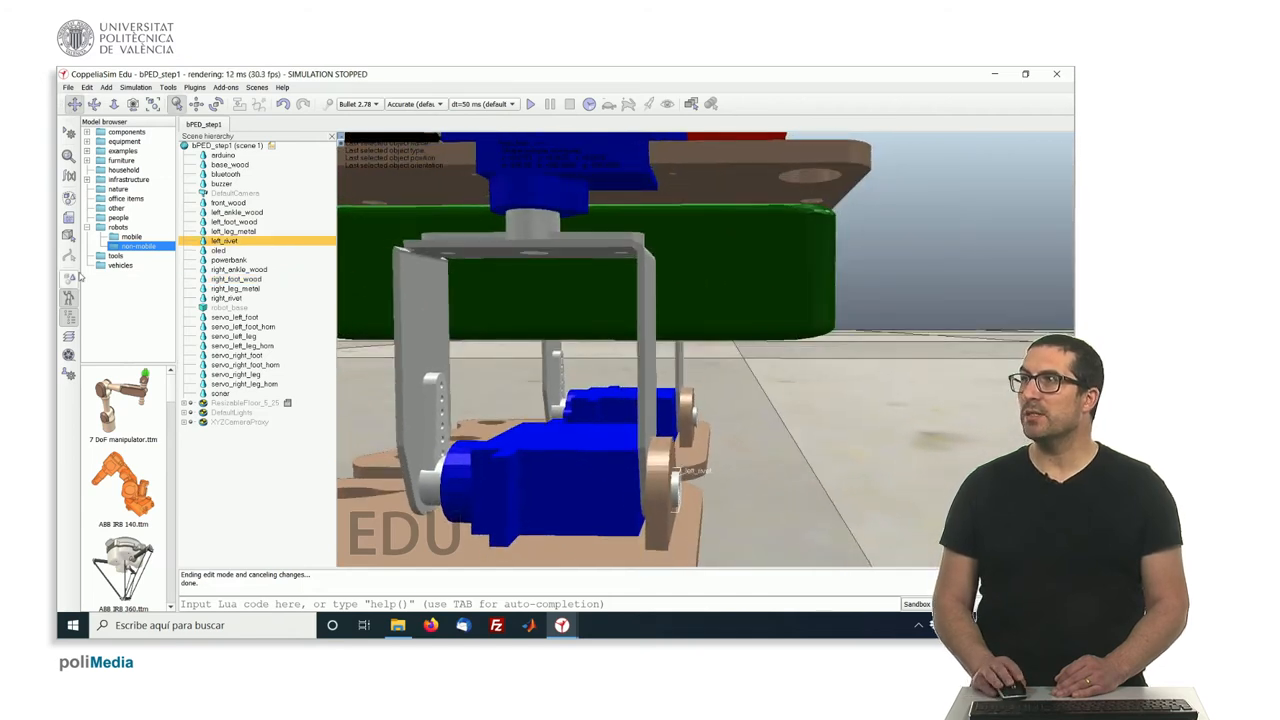
pyautogui.moveTo(69, 235)
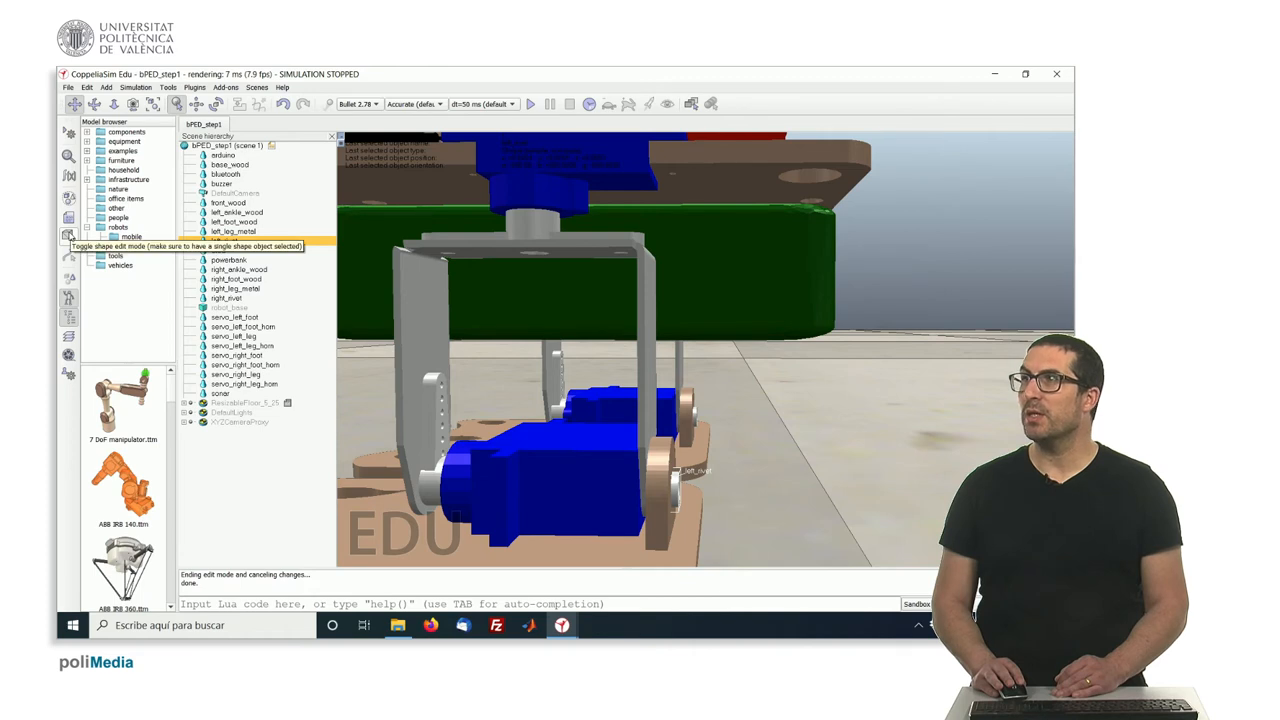
pyautogui.click(69, 235)
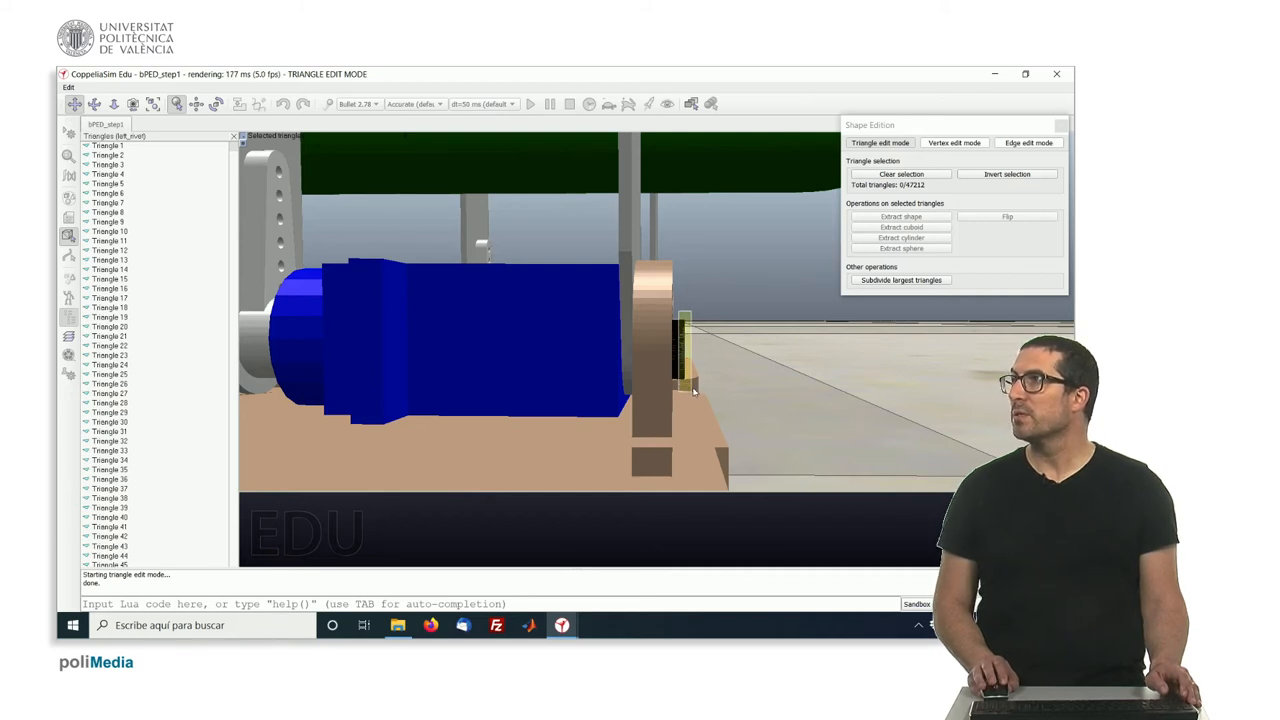
pyautogui.moveTo(740, 356)
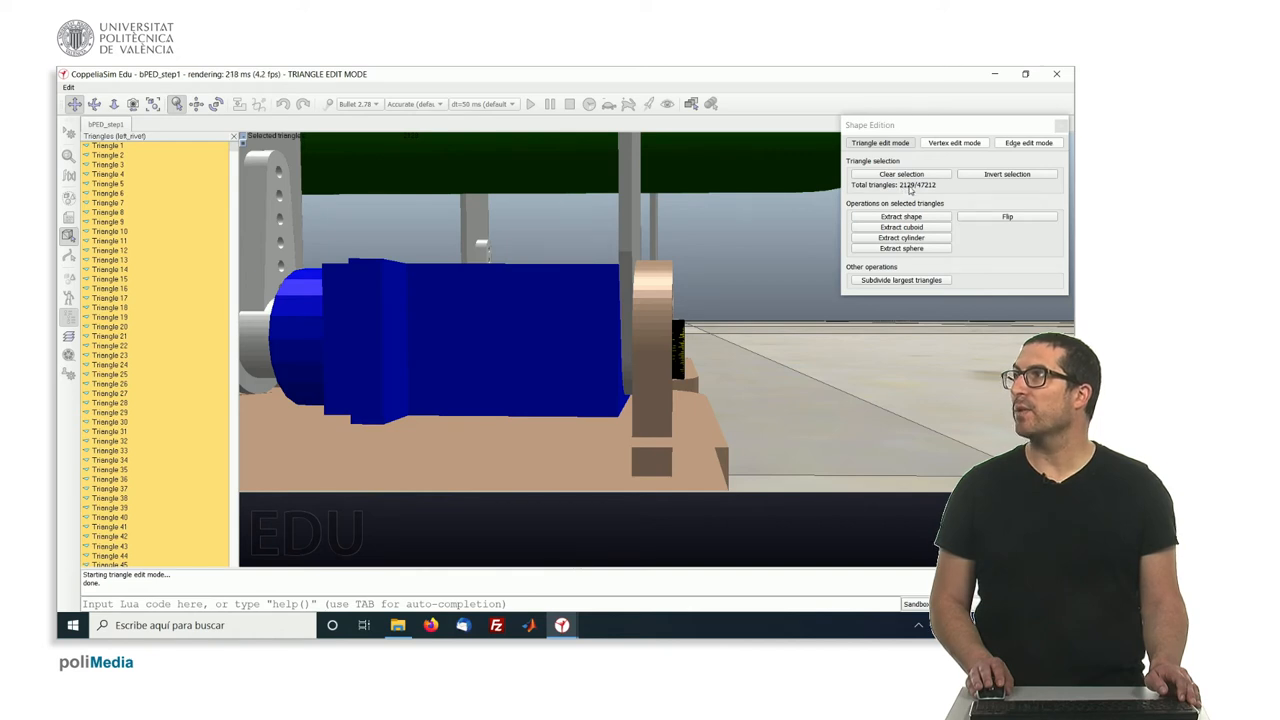
pyautogui.moveTo(955, 192)
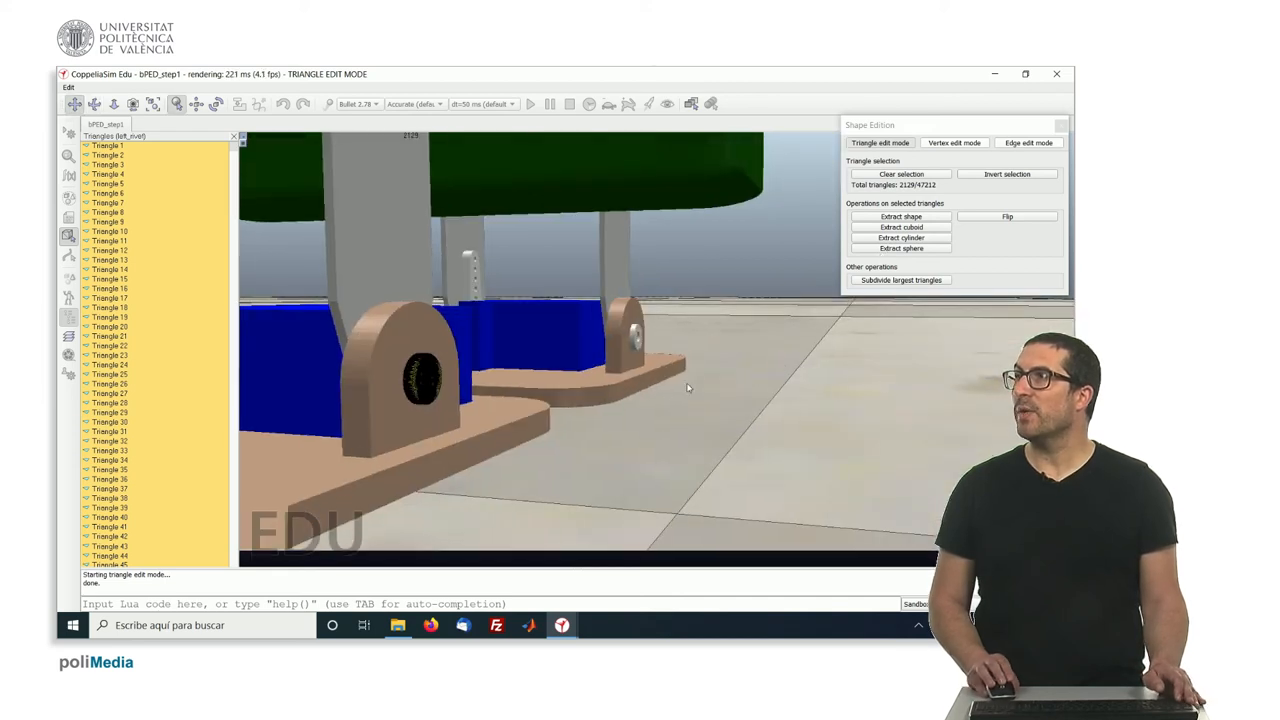
pyautogui.moveTo(450, 408)
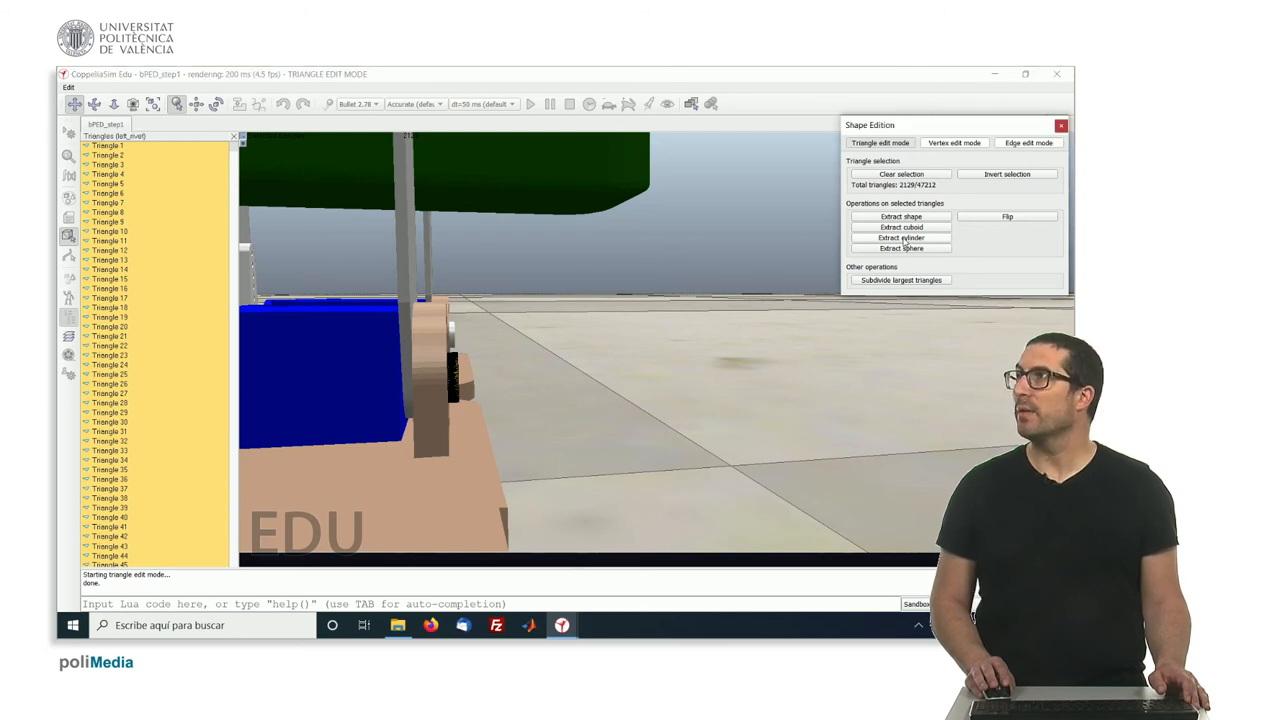
# Extract a pure cylinder from the selected left_rivet triangles and close Shape Edition
pyautogui.click(901, 238)
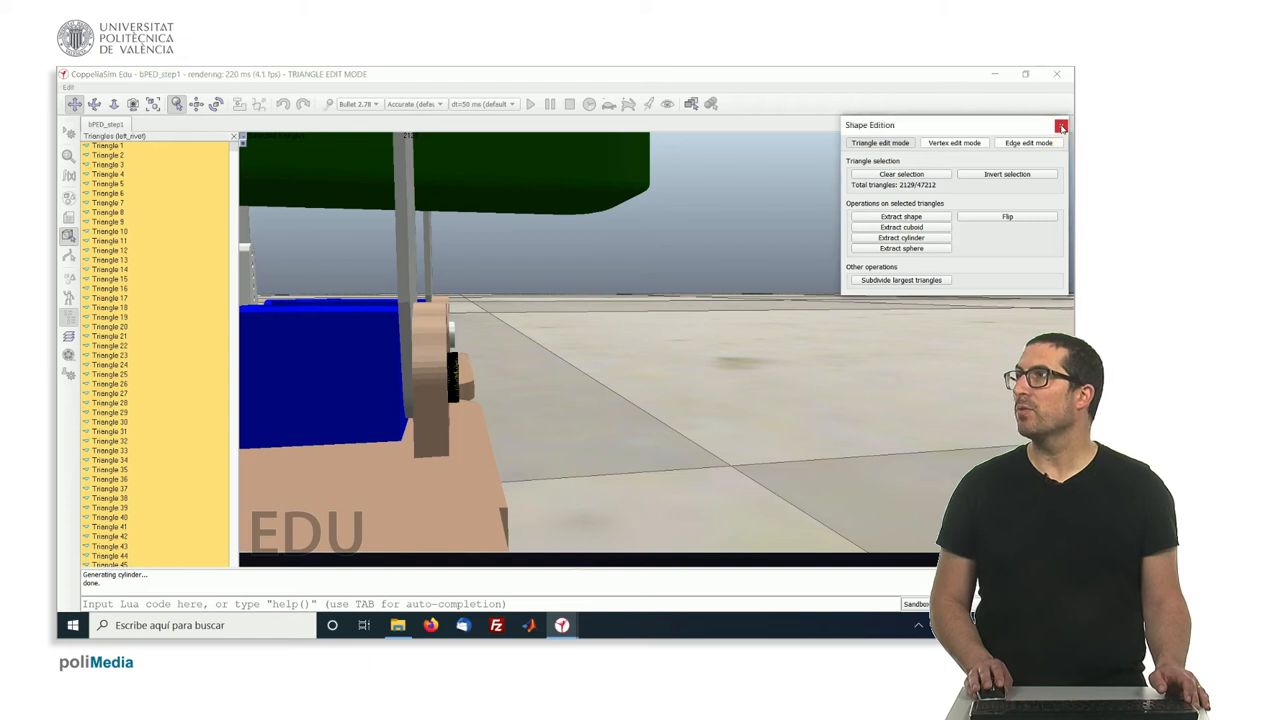
pyautogui.click(1061, 125)
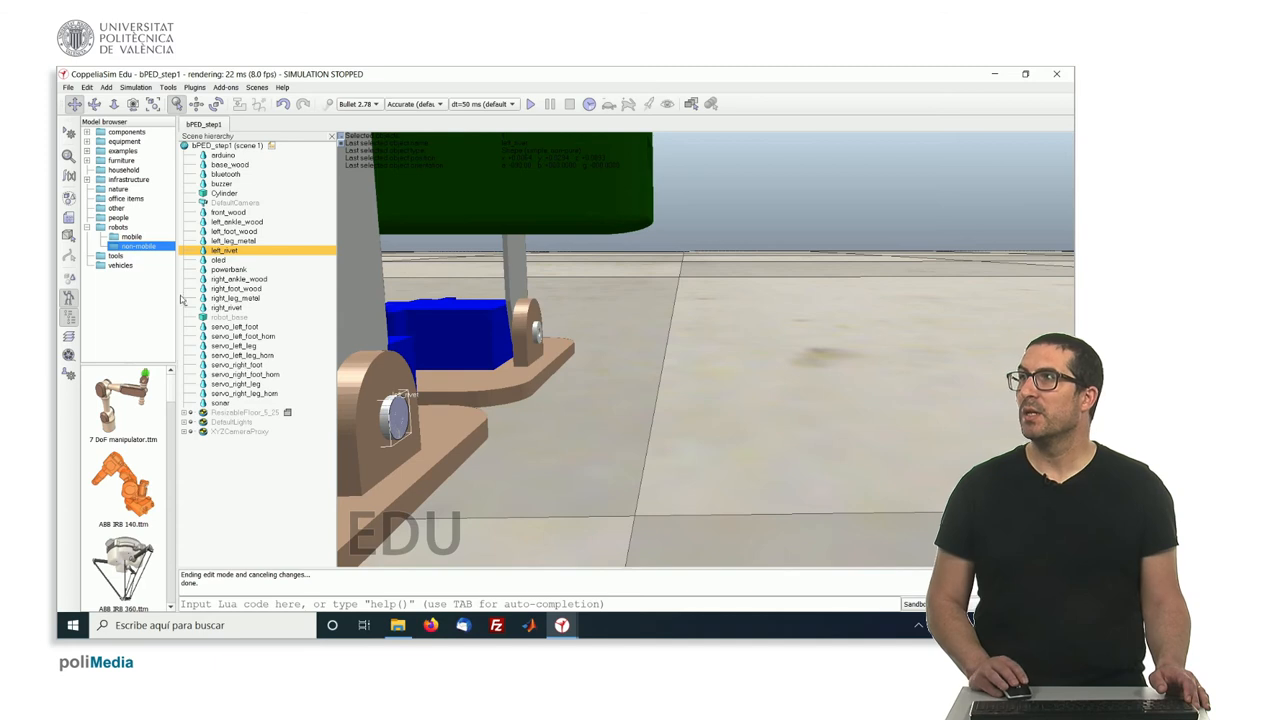
# Hide the Cylinder on an unchecked layer, then select base_wood and left_ankle_wood
pyautogui.click(224, 192)
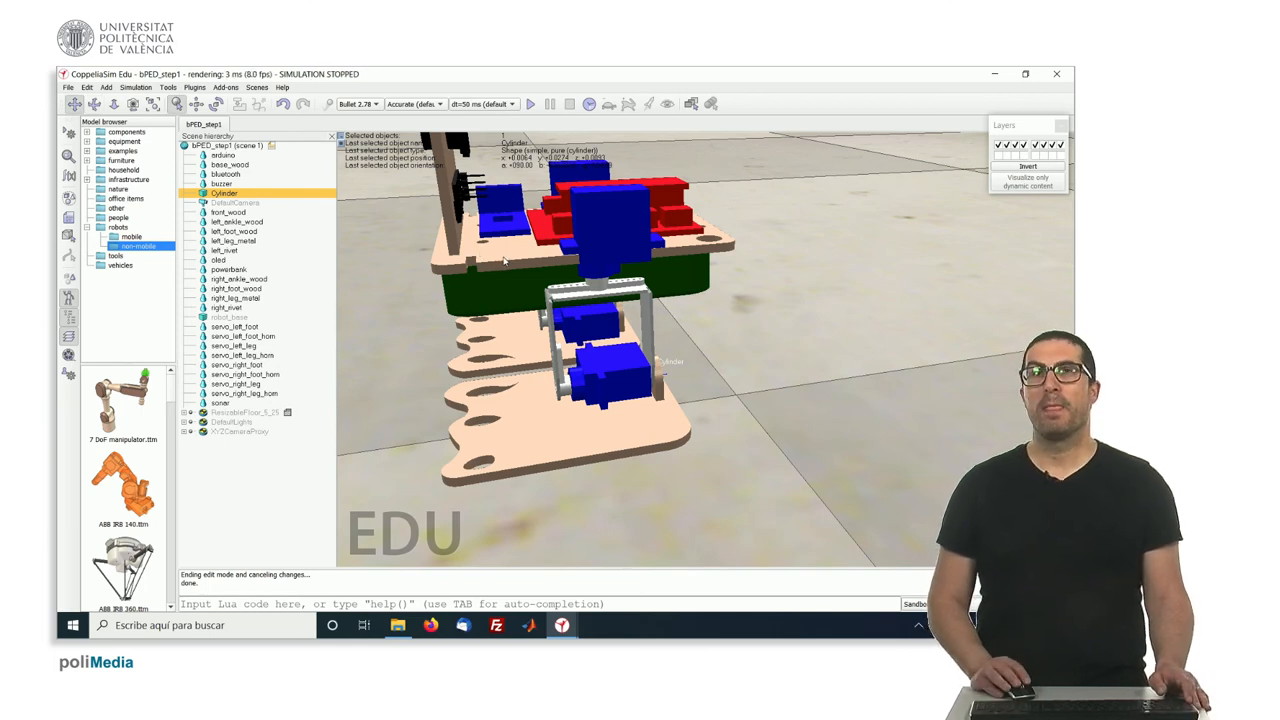
pyautogui.click(230, 164)
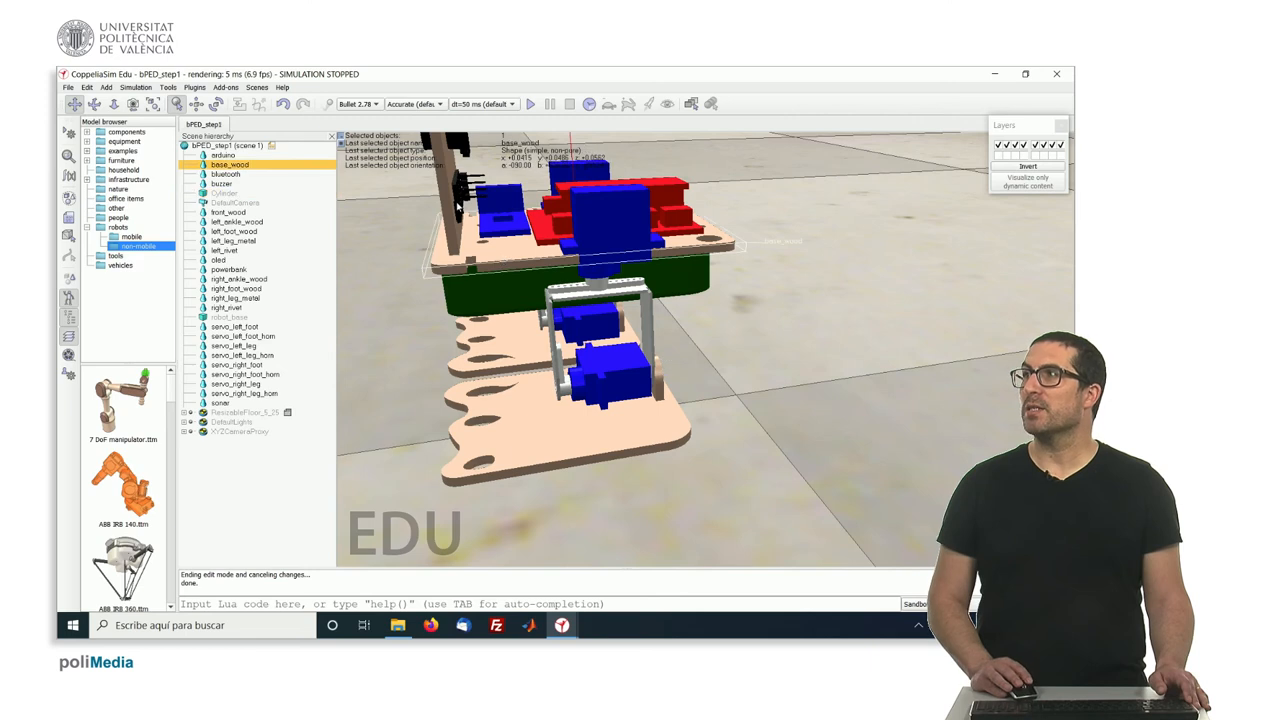
pyautogui.moveTo(498, 327)
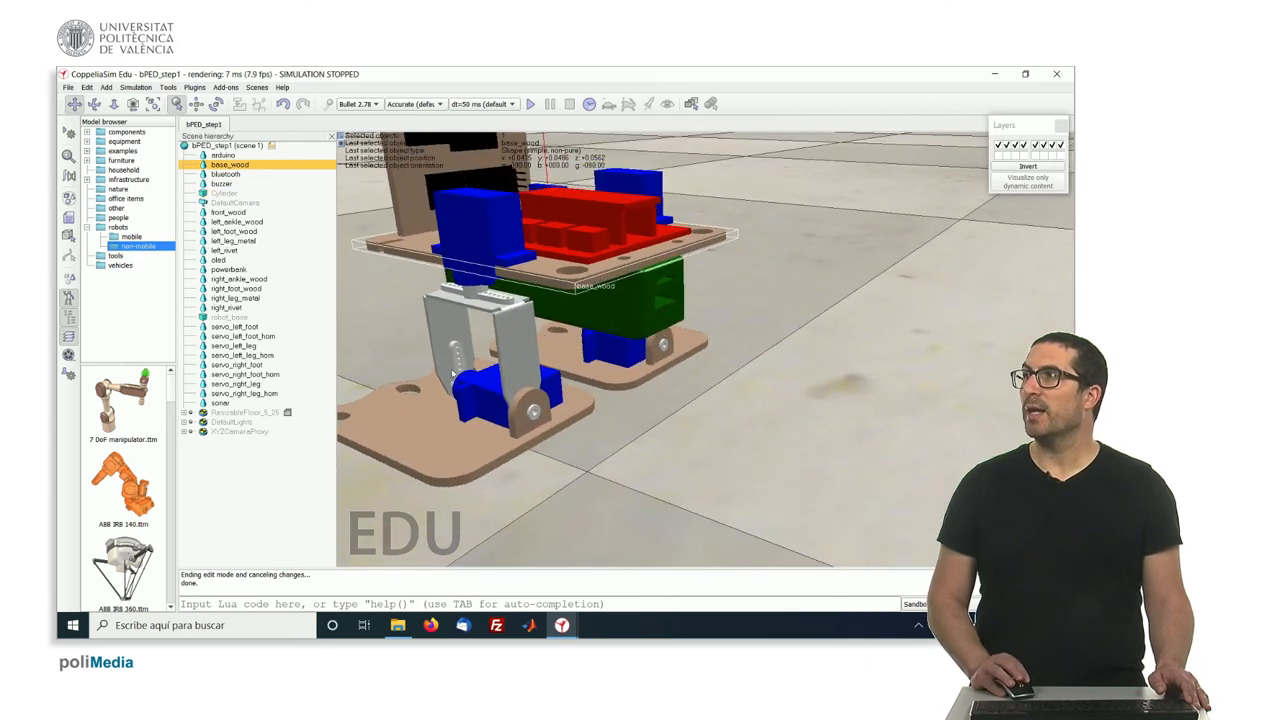
pyautogui.click(237, 221)
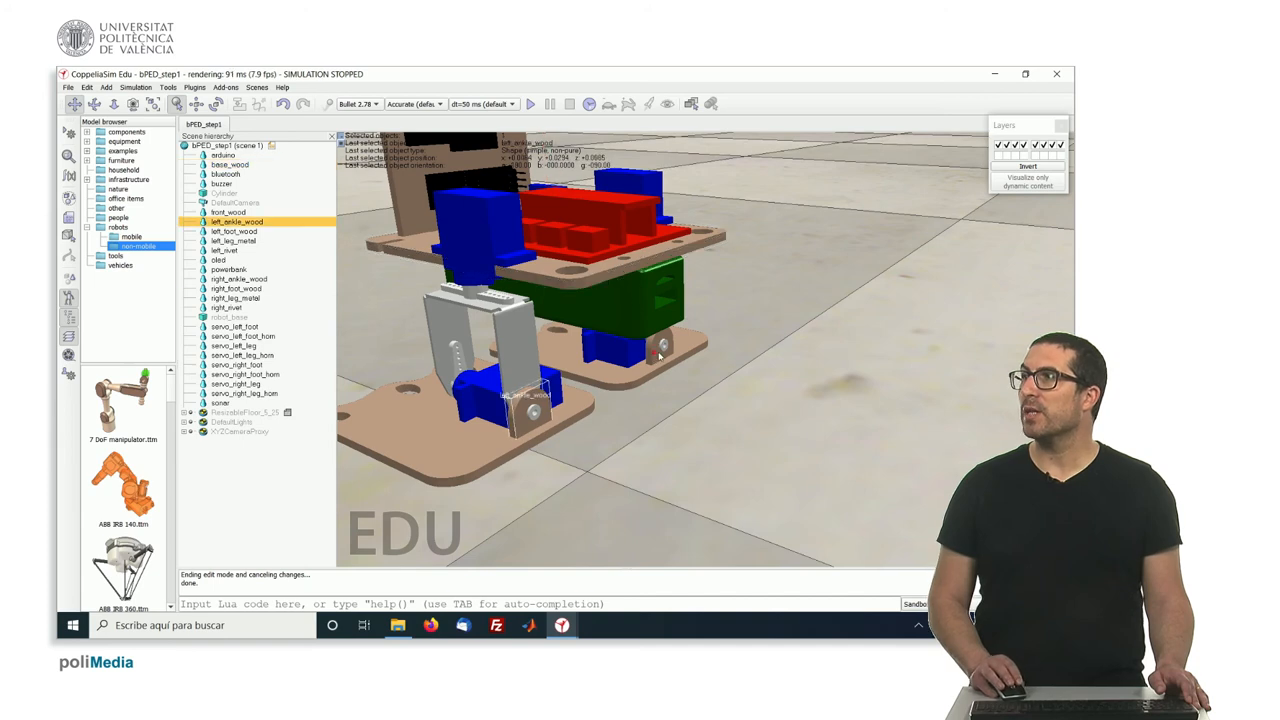
pyautogui.click(234, 240)
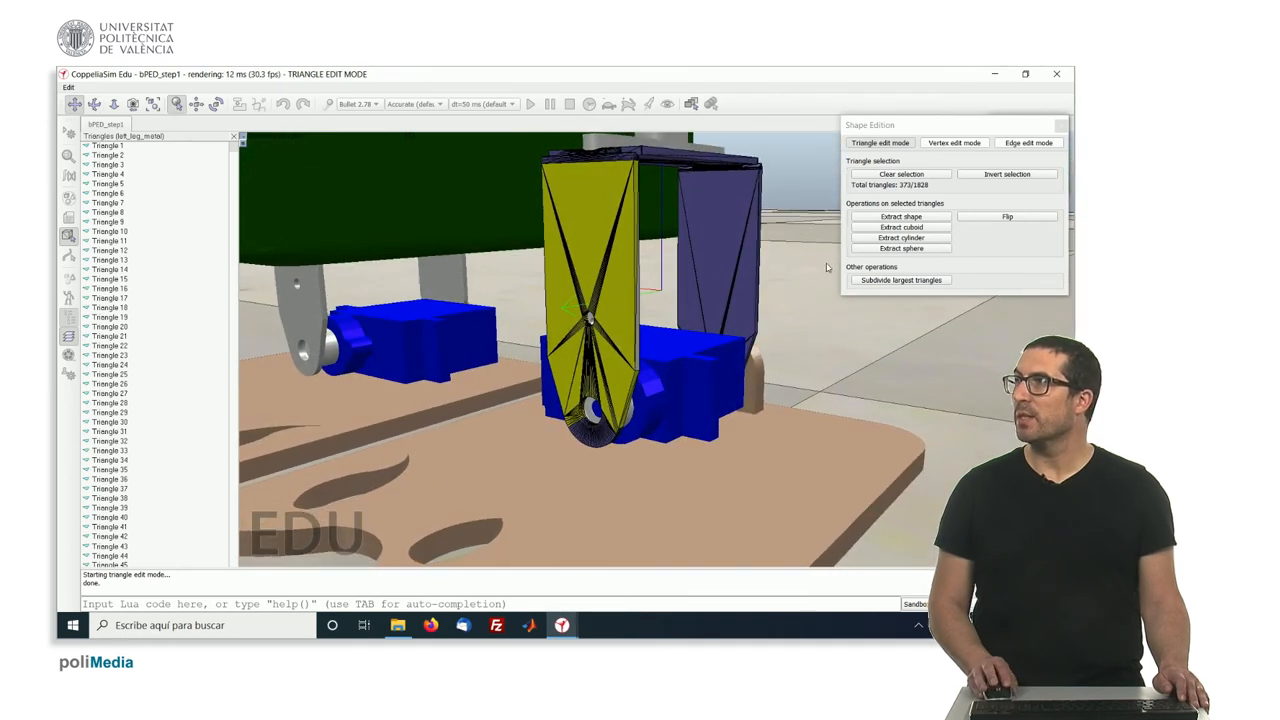
# Extract pure cuboids from the triangles of successive left_leg_metal bracket plates
pyautogui.click(899, 227)
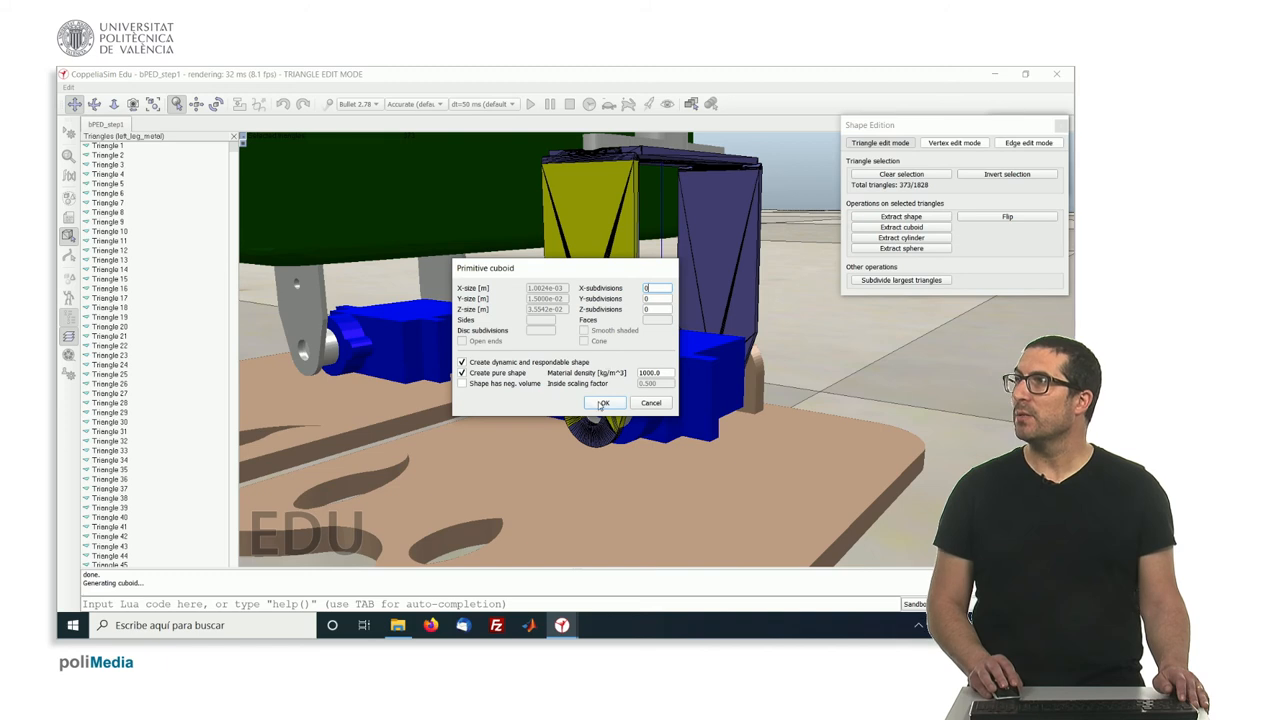
pyautogui.click(603, 402)
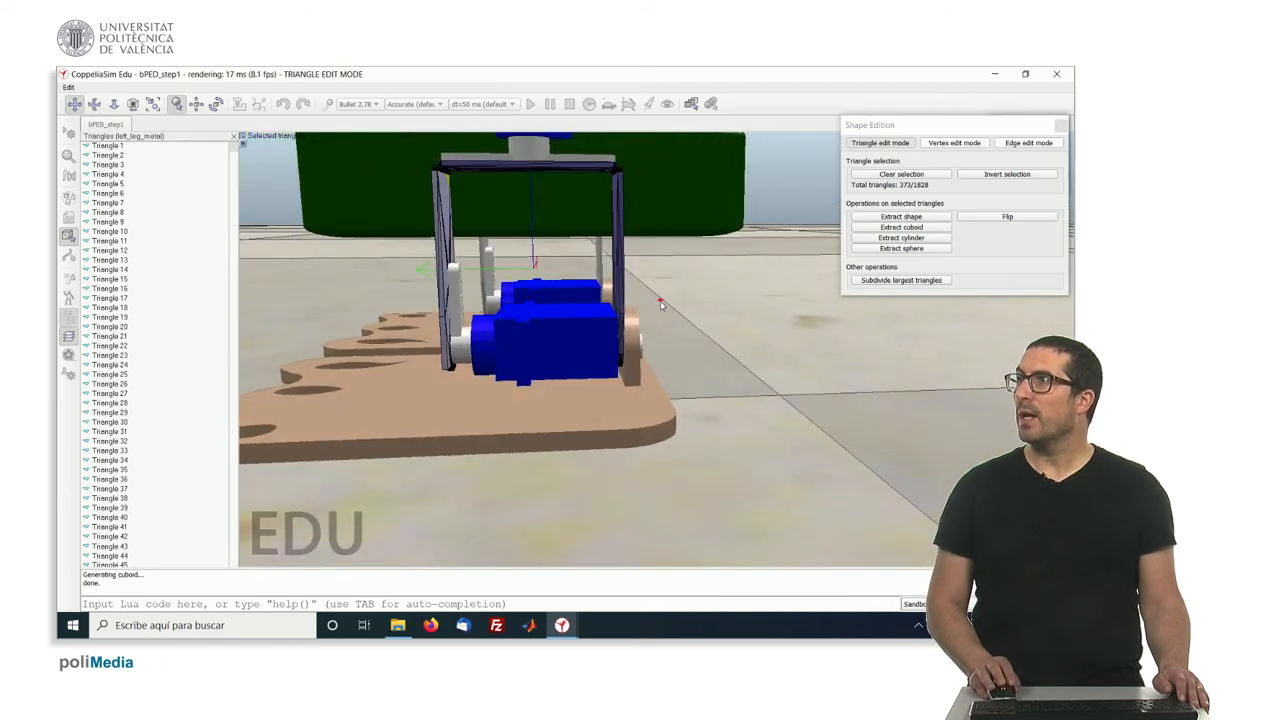
pyautogui.click(900, 173)
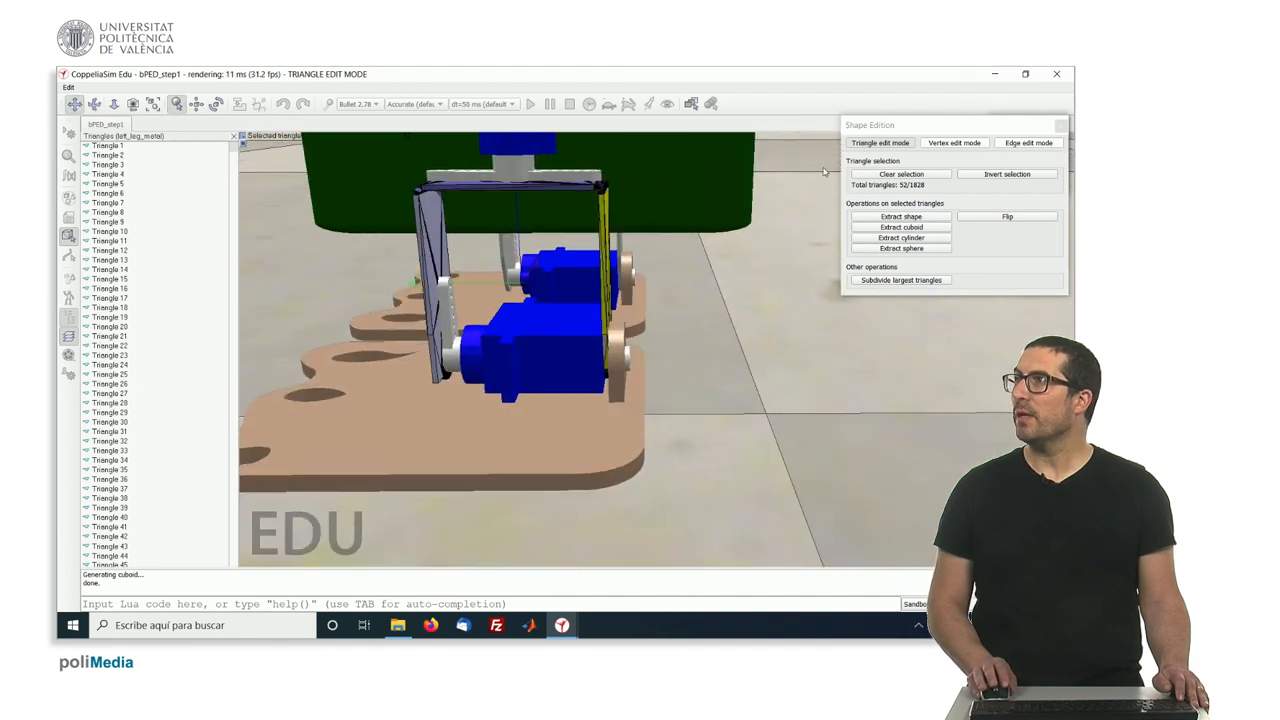
pyautogui.click(901, 227)
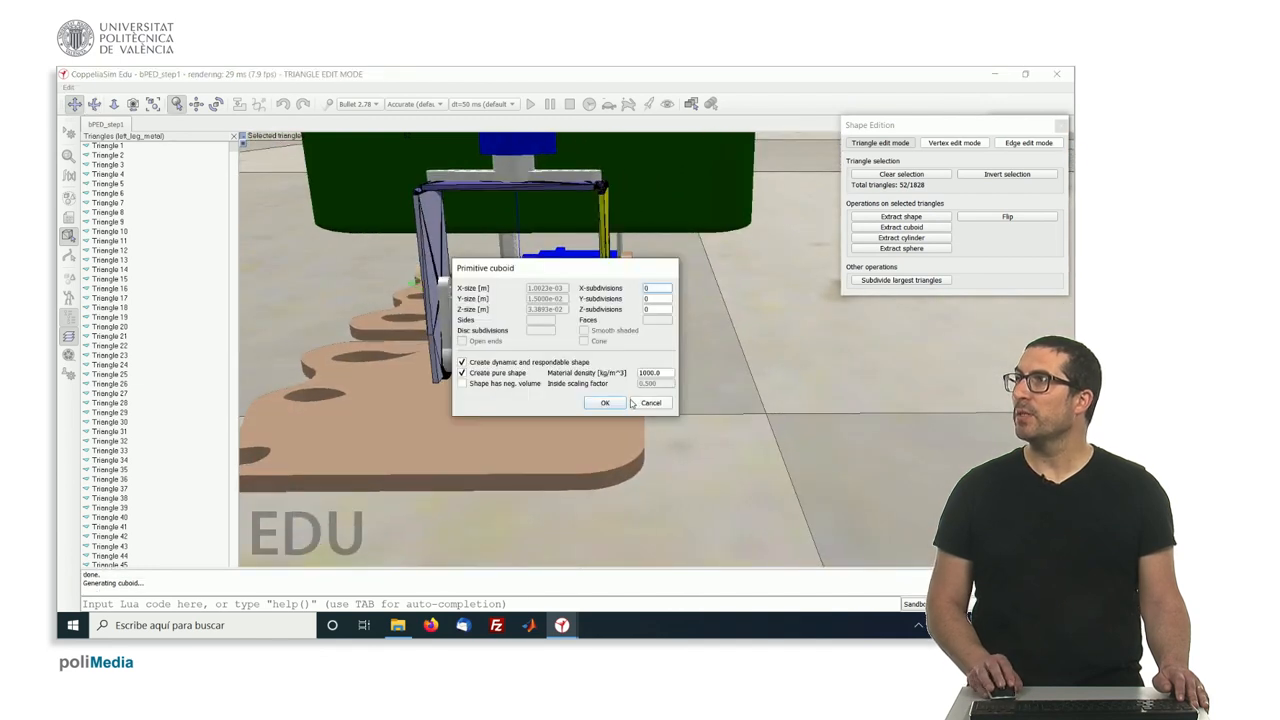
pyautogui.click(604, 402)
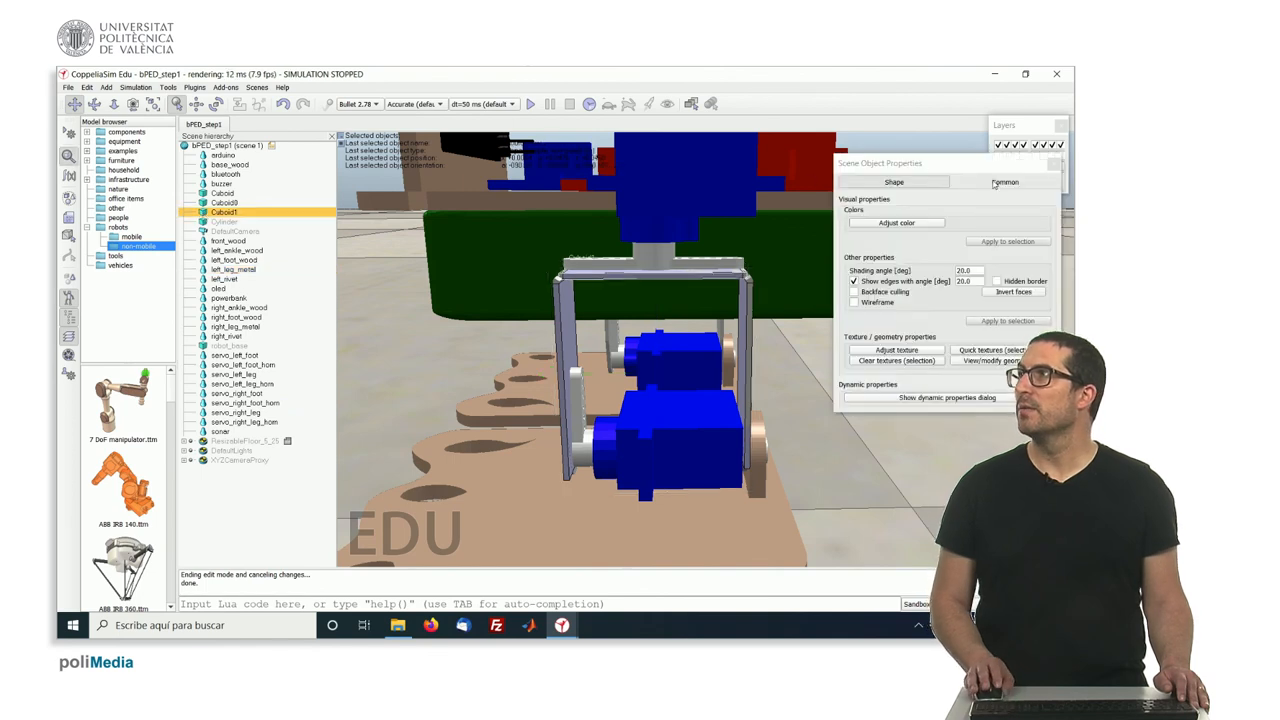
# Move Cuboid0 and Cuboid onto the hidden visibility layer and orbit around them
pyautogui.click(1004, 182)
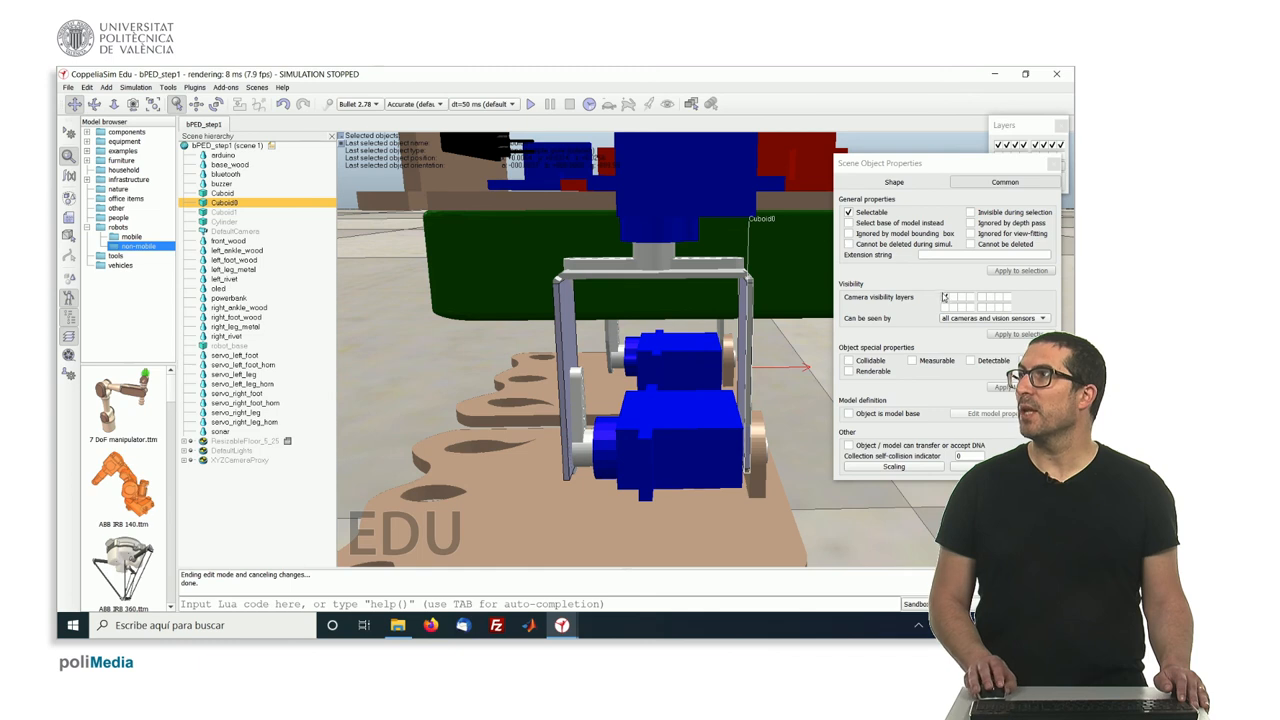
pyautogui.click(945, 302)
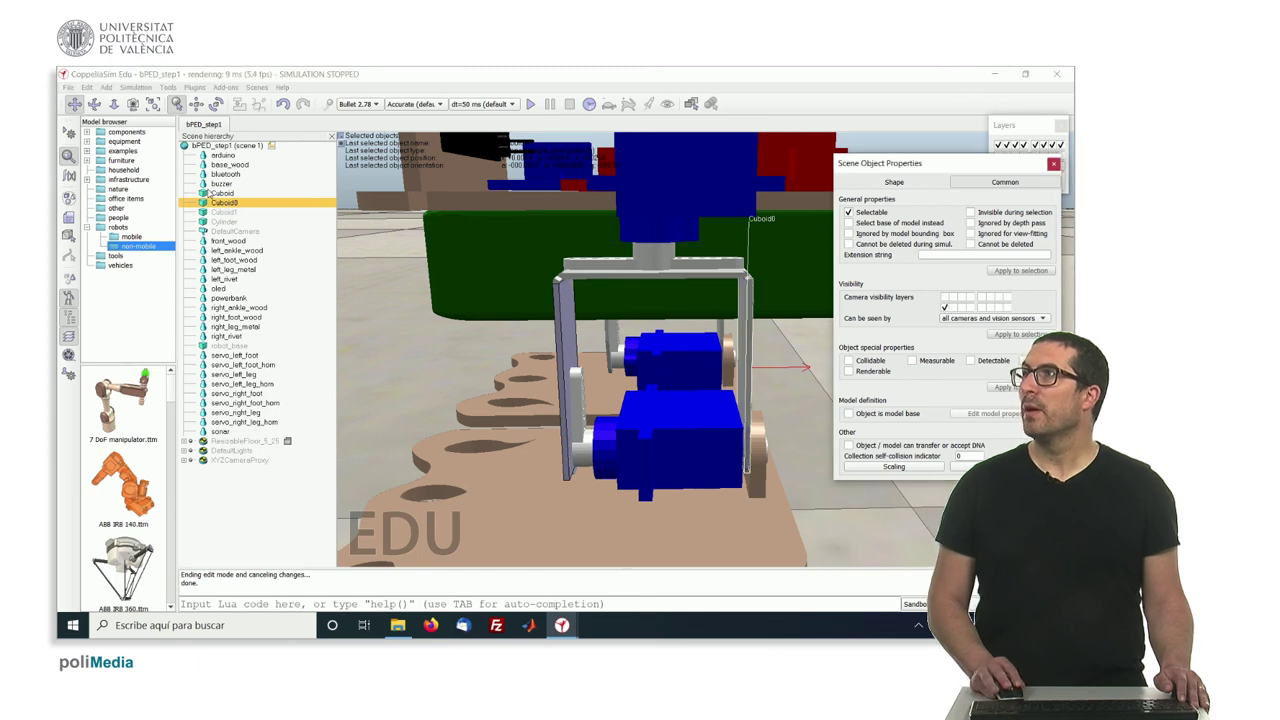
pyautogui.click(222, 193)
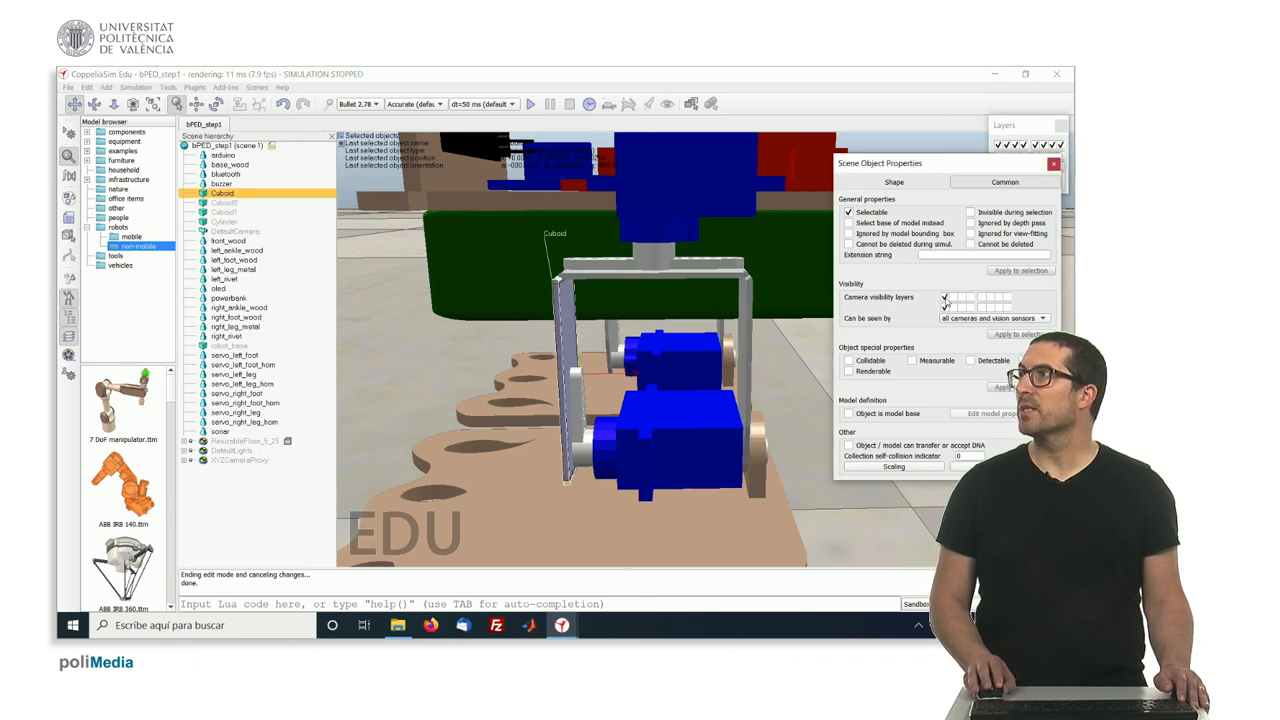
pyautogui.click(1053, 163)
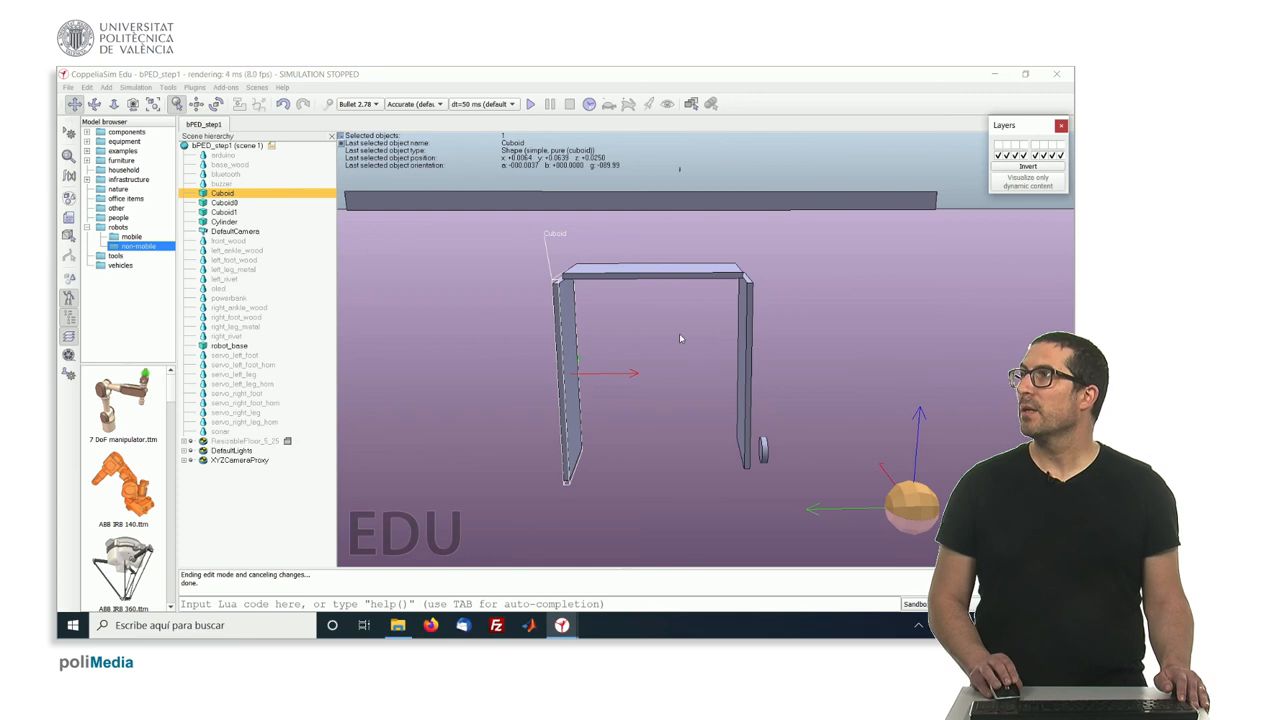
pyautogui.moveTo(680, 338); pyautogui.dragTo(700, 333)
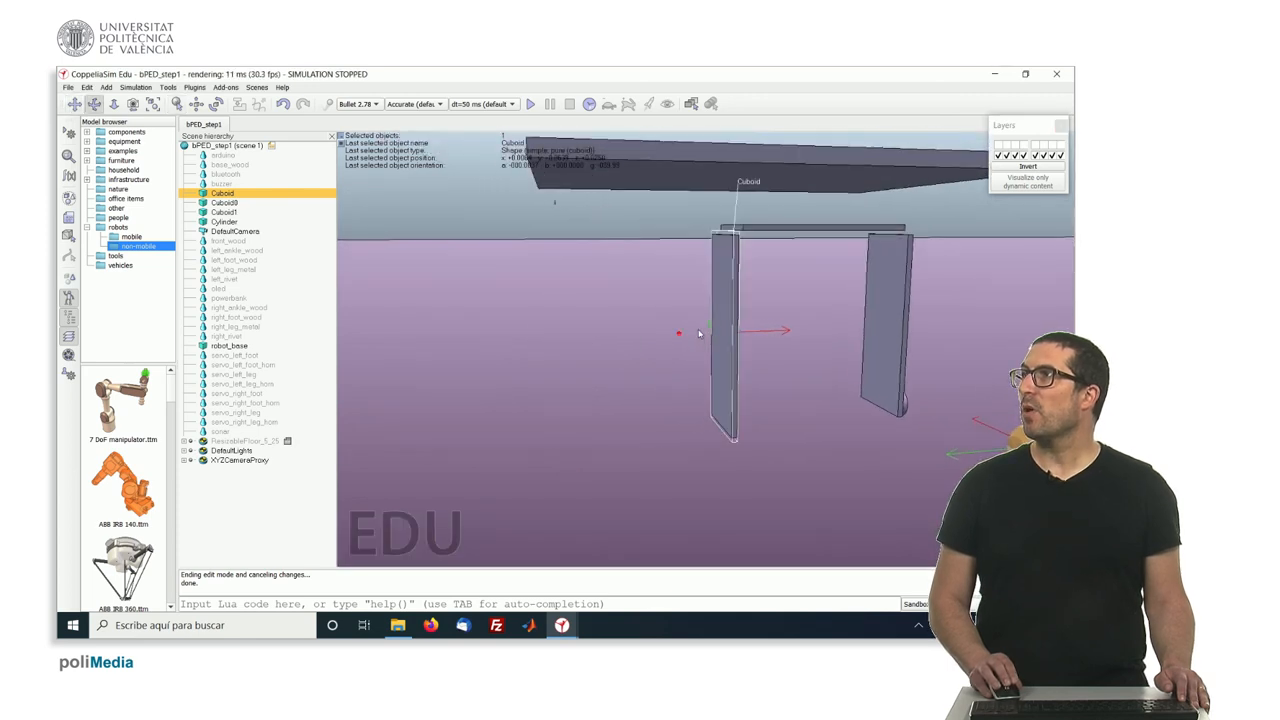